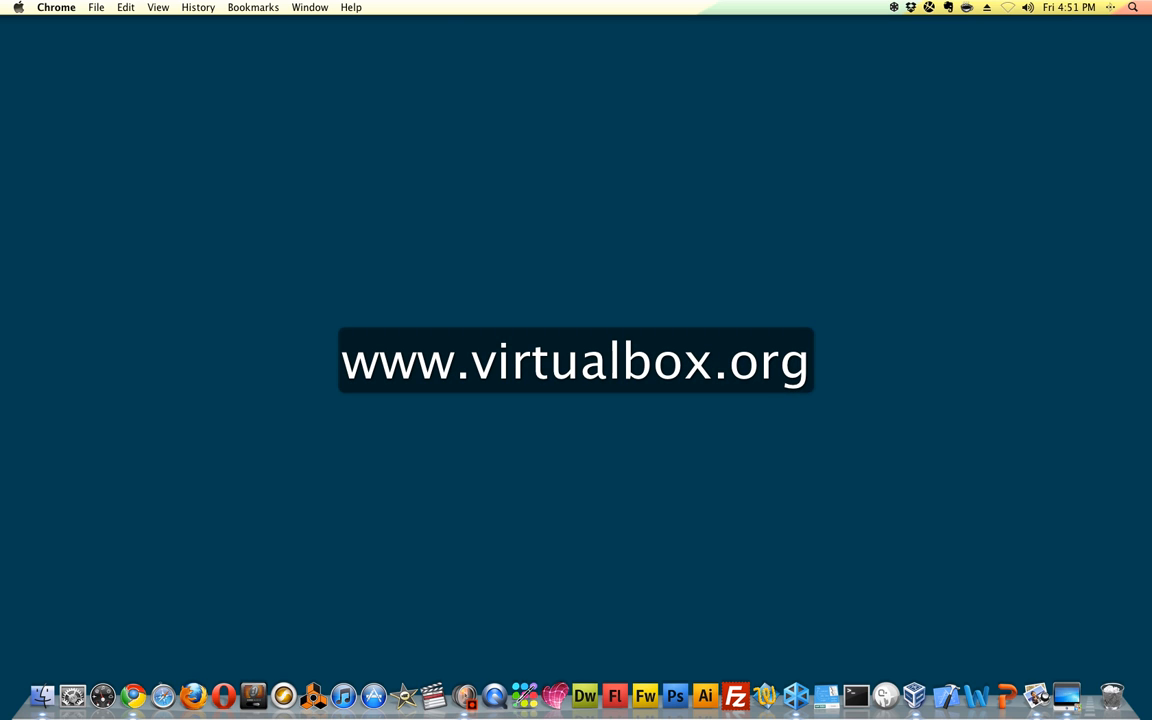
pyautogui.moveTo(68, 688)
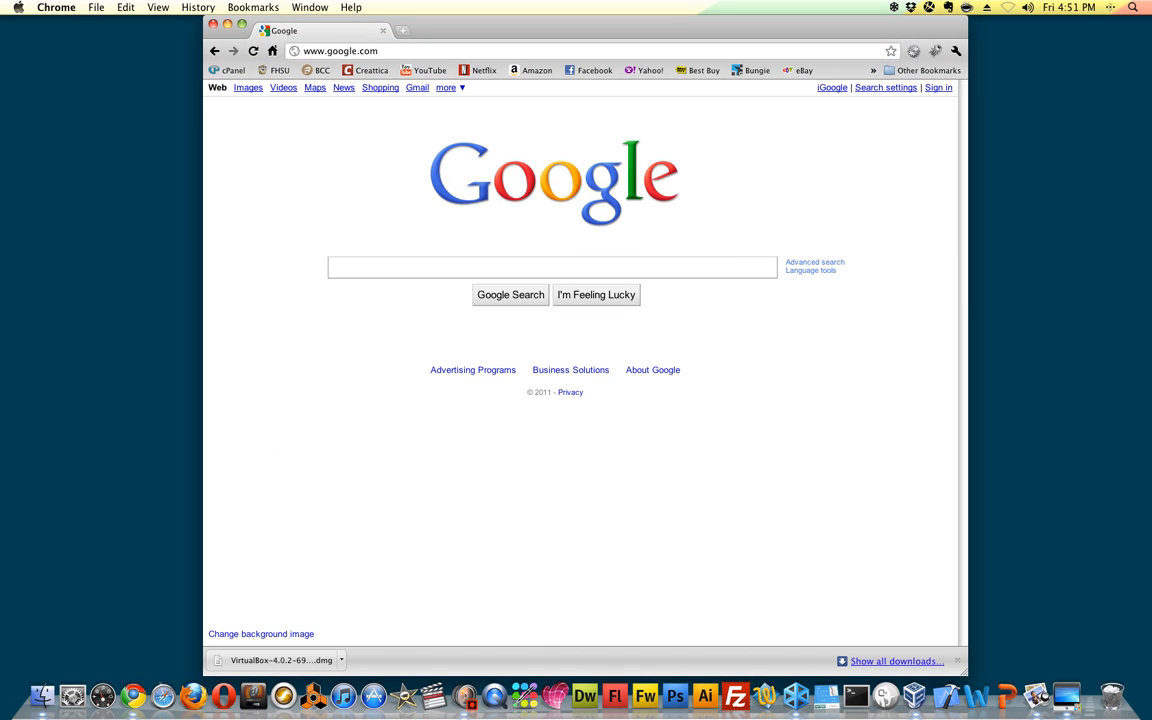
# Search Google for 'virtualbox' and open the top VirtualBox website result.
pyautogui.click(552, 267)
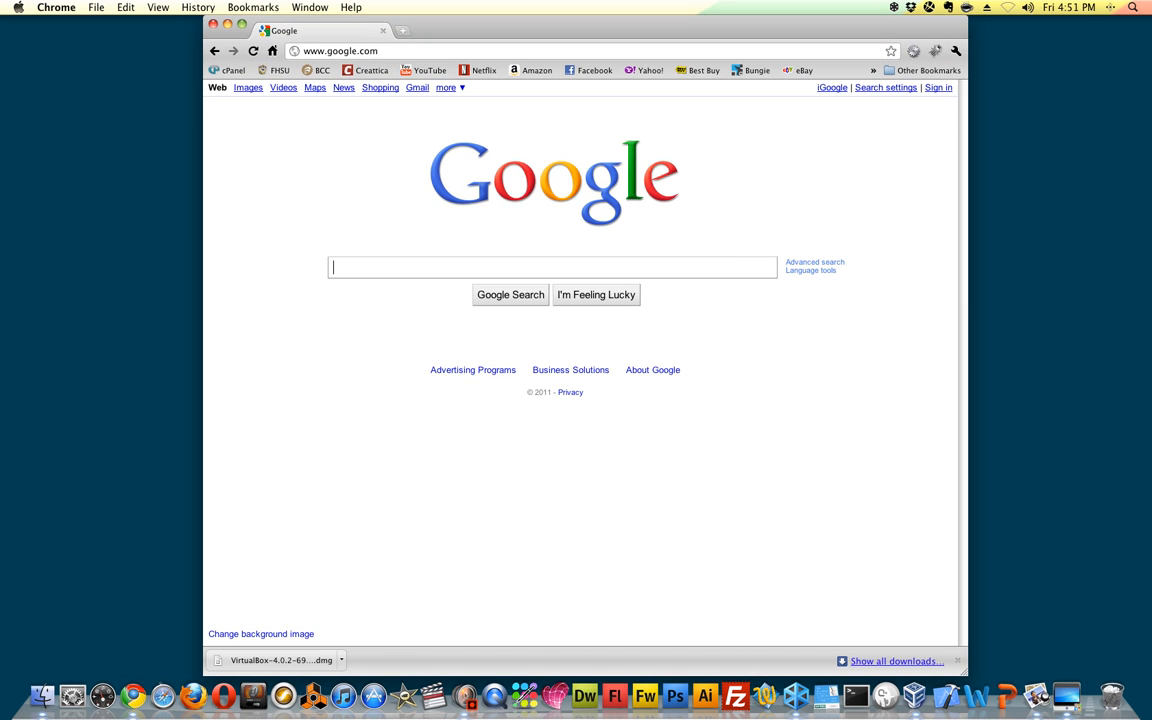
pyautogui.write('viu')
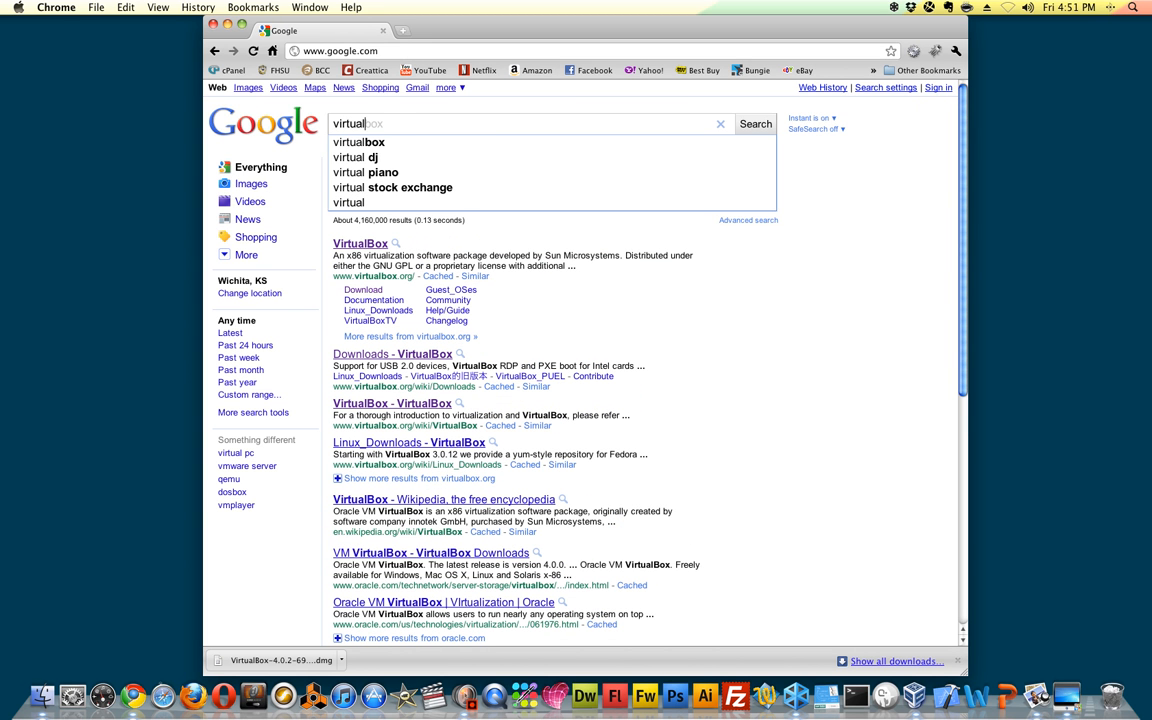
pyautogui.click(360, 243)
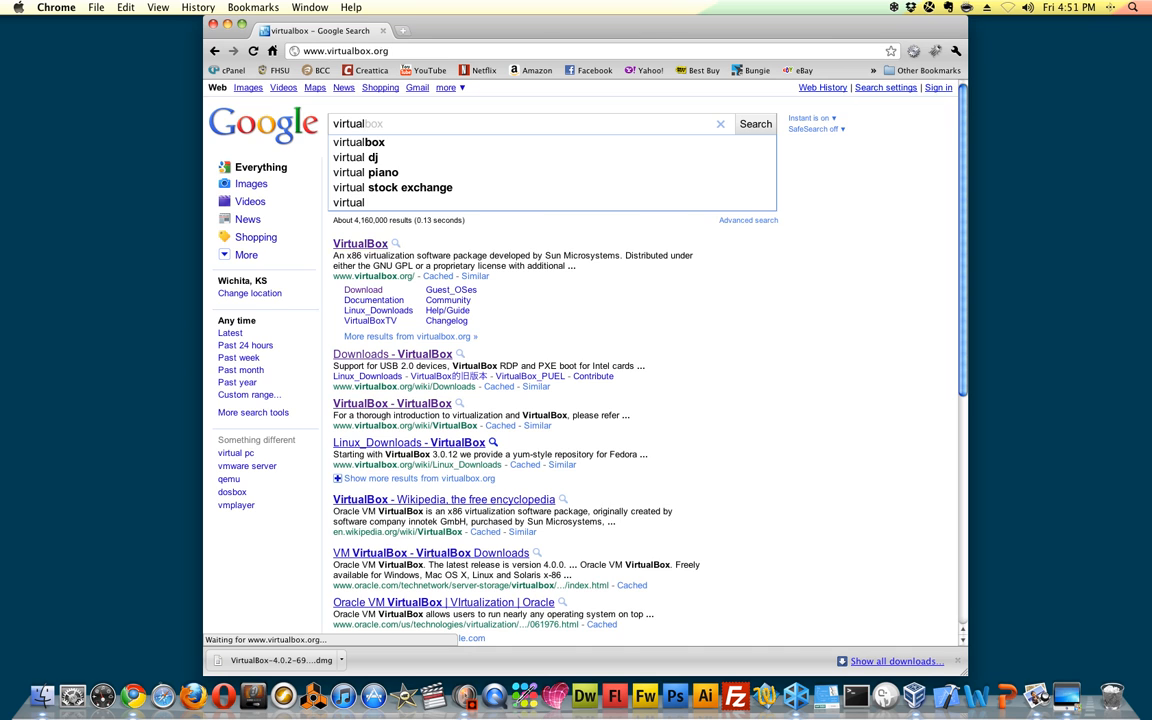
pyautogui.click(360, 243)
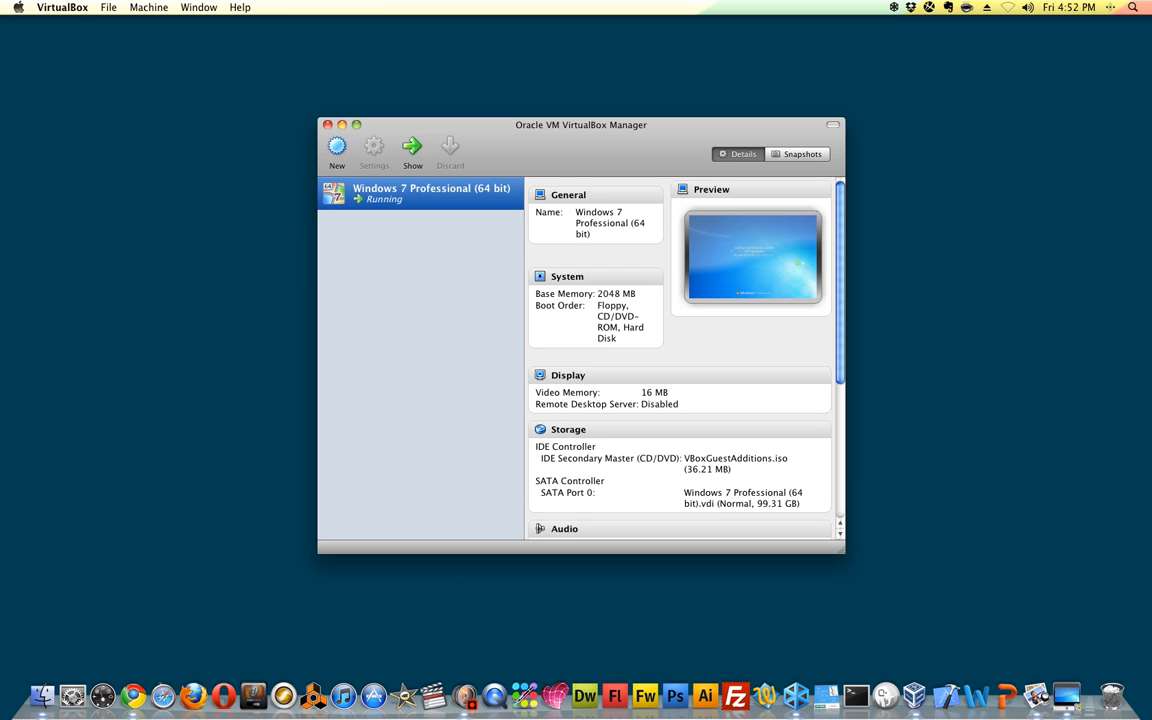
pyautogui.moveTo(432, 192)
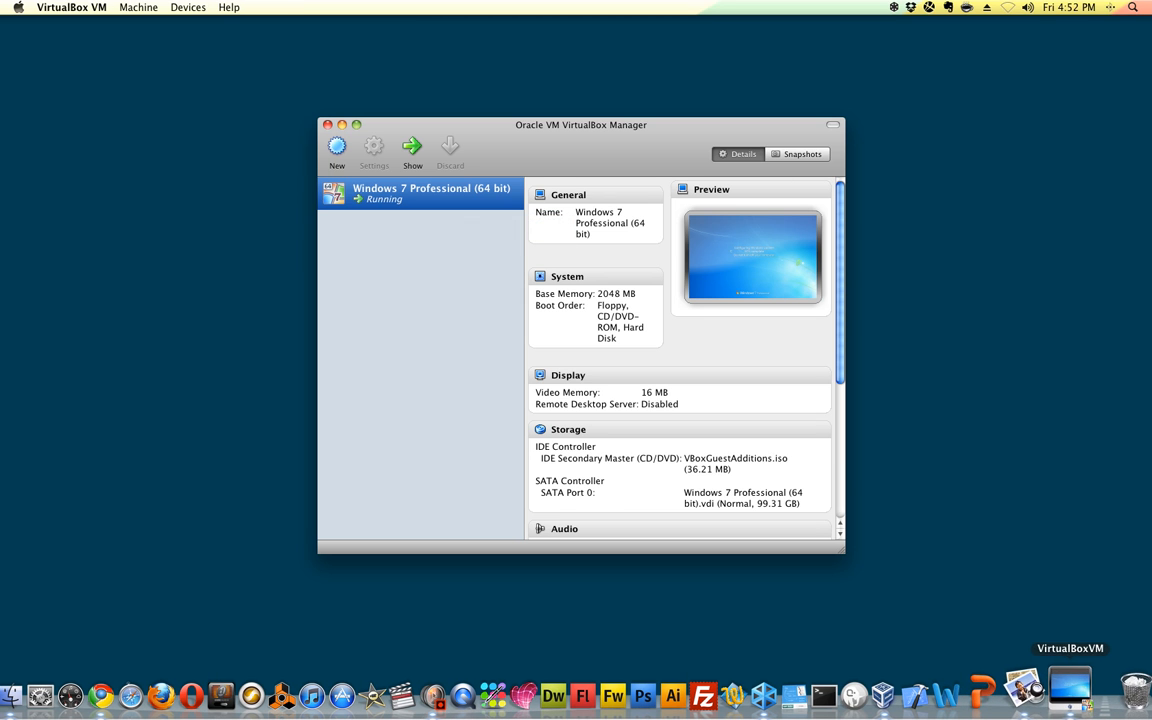
# Bring VirtualBox Manager to the front and launch the New Virtual Machine Wizard.
pyautogui.click(412, 150)
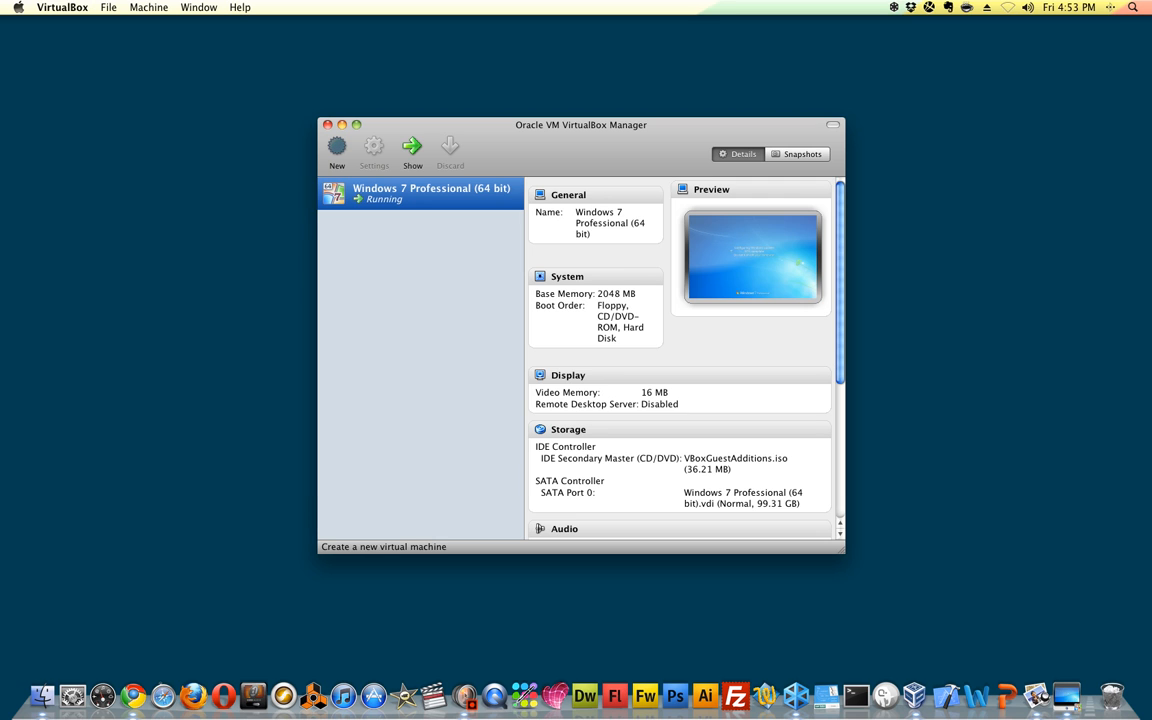
pyautogui.click(337, 150)
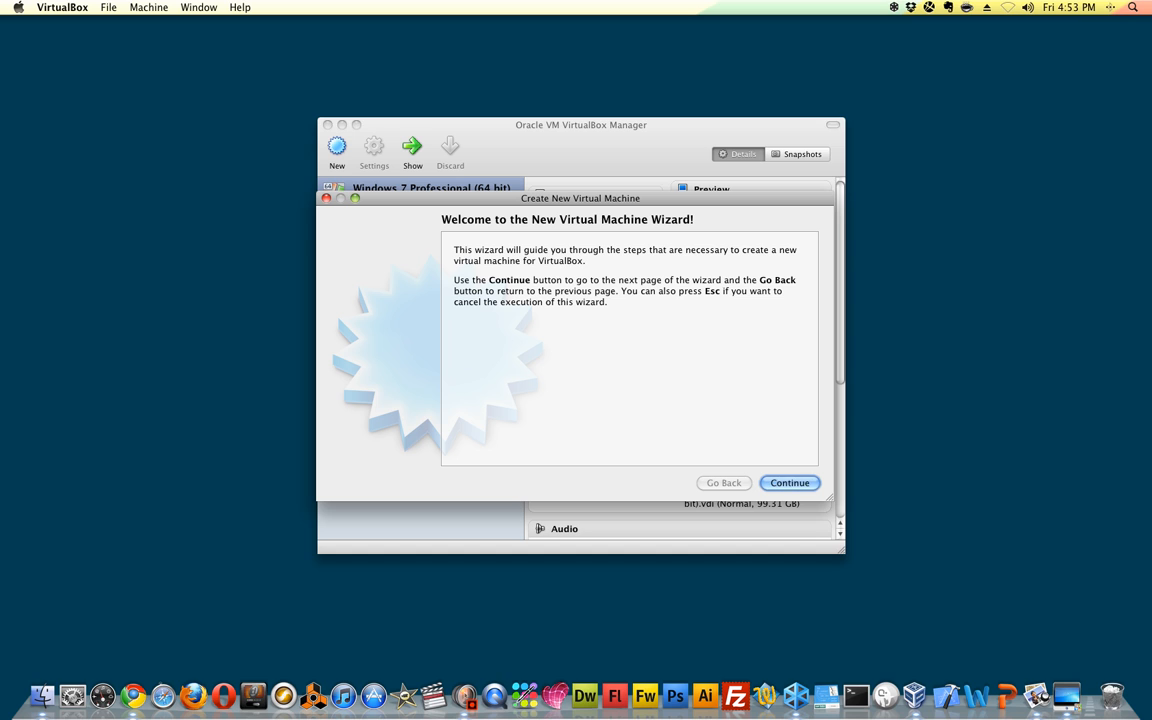
# Name the machine 'Windows XP' with Microsoft Windows / Windows XP as OS type.
pyautogui.click(789, 482)
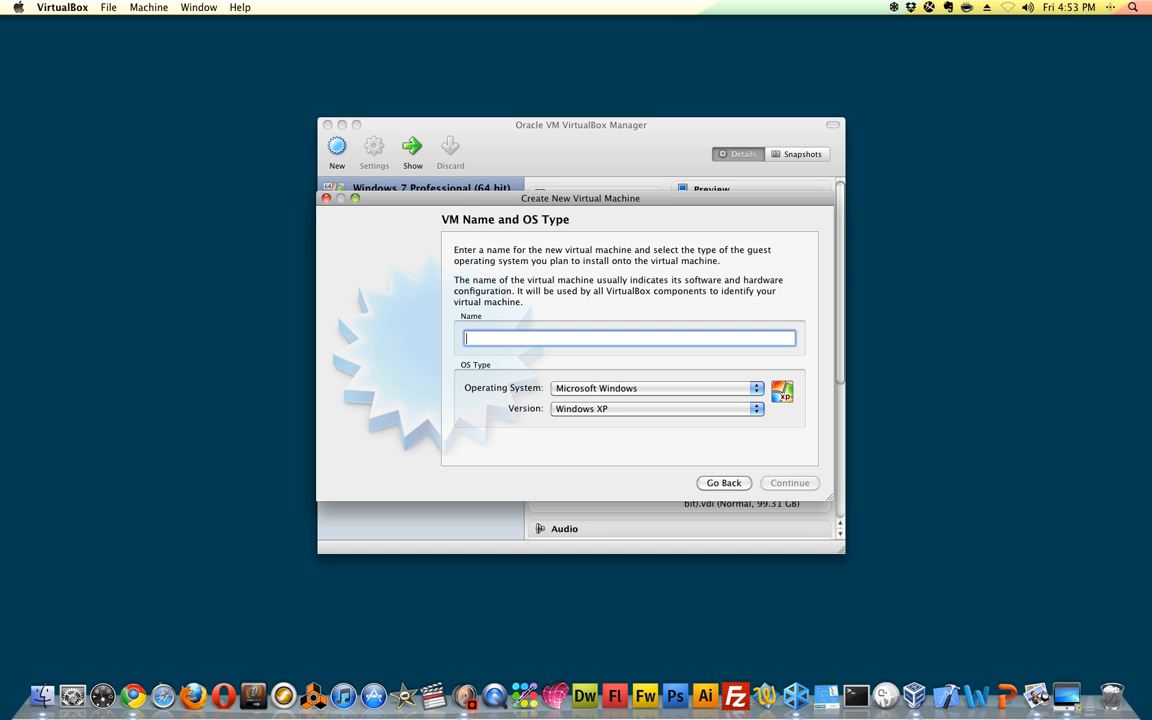
pyautogui.write('Windows XP')
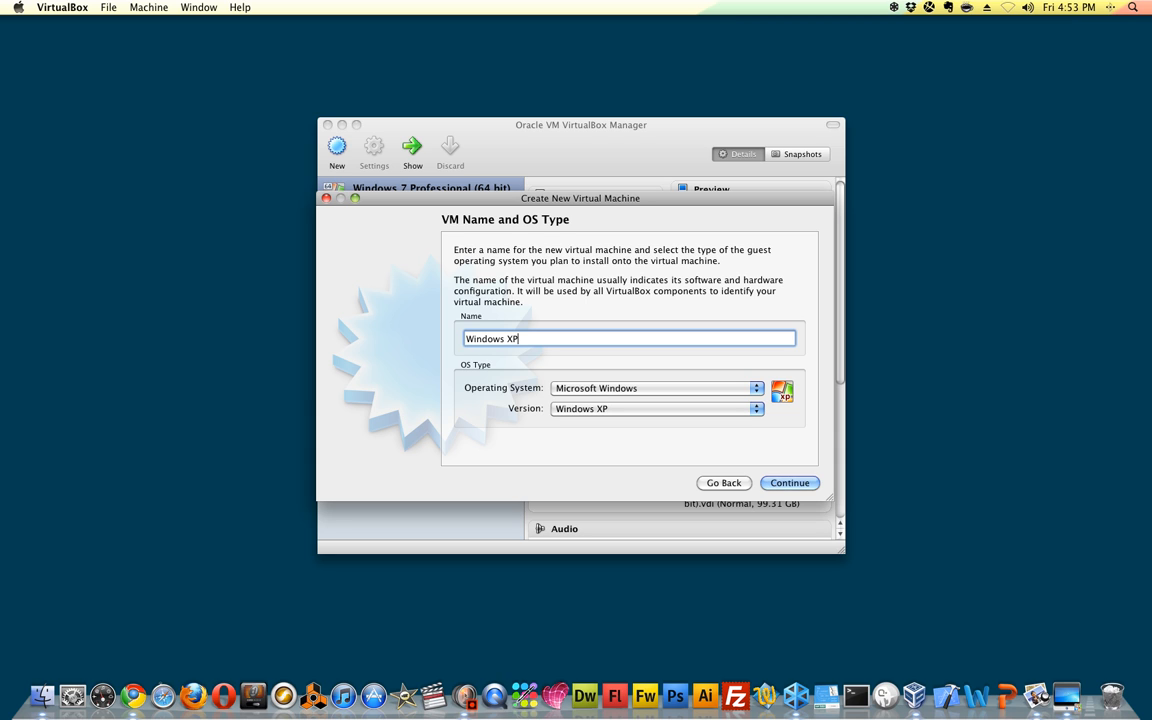
pyautogui.click(789, 482)
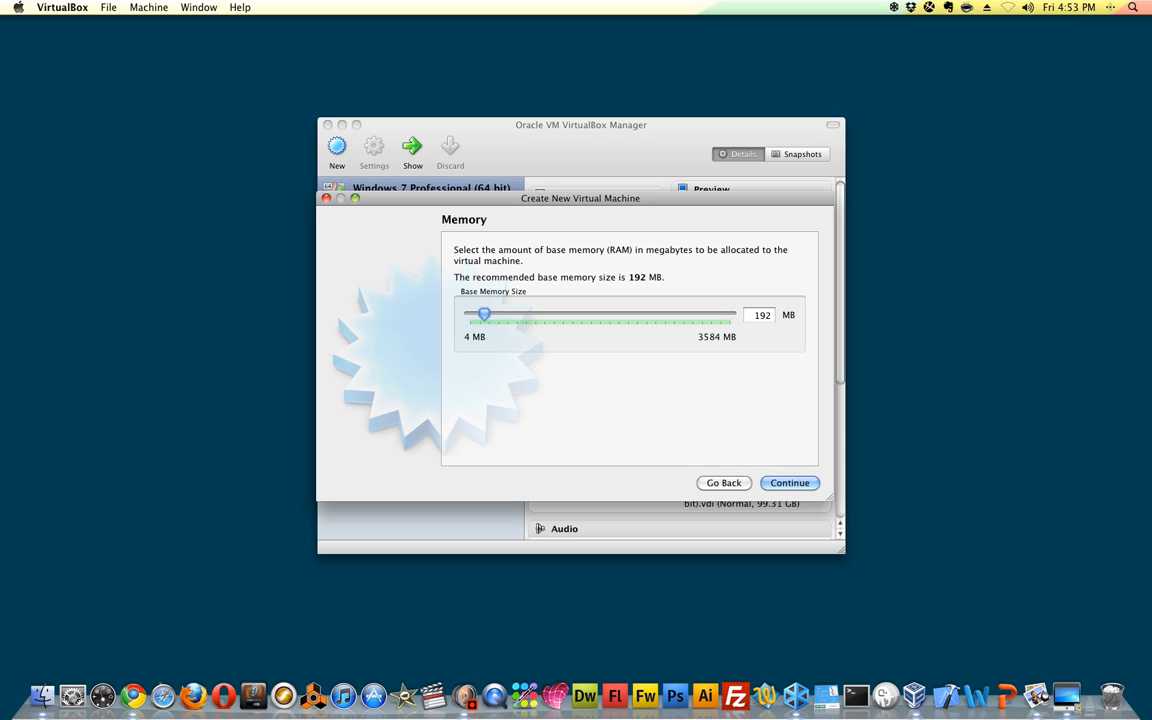
# Set base memory from the recommended 192 MB to 2048 MB and continue.
pyautogui.moveTo(484, 314); pyautogui.dragTo(503, 314)
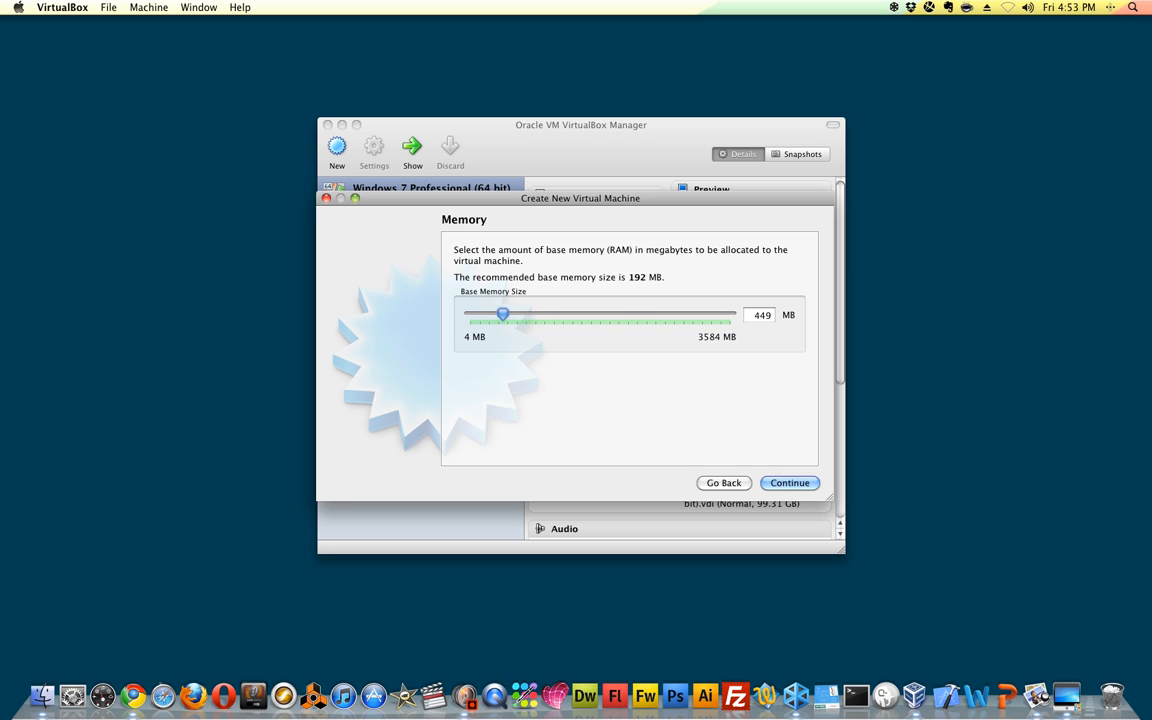
pyautogui.moveTo(503, 315); pyautogui.dragTo(609, 315)
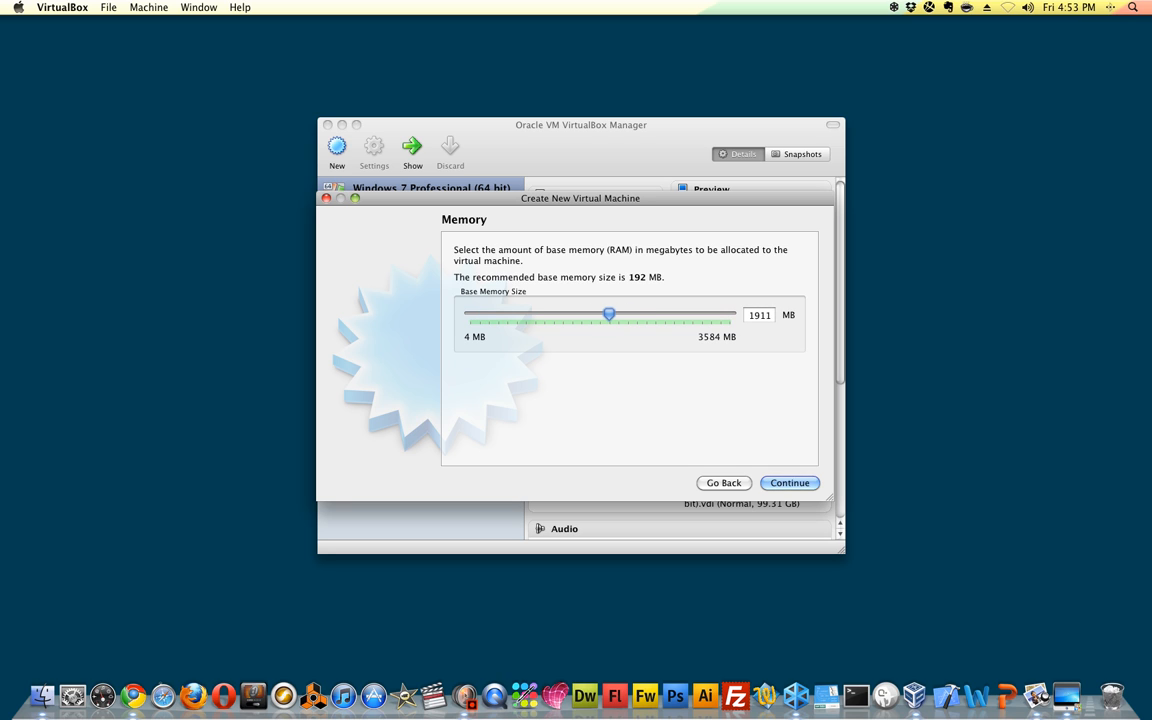
pyautogui.moveTo(609, 314); pyautogui.dragTo(618, 314)
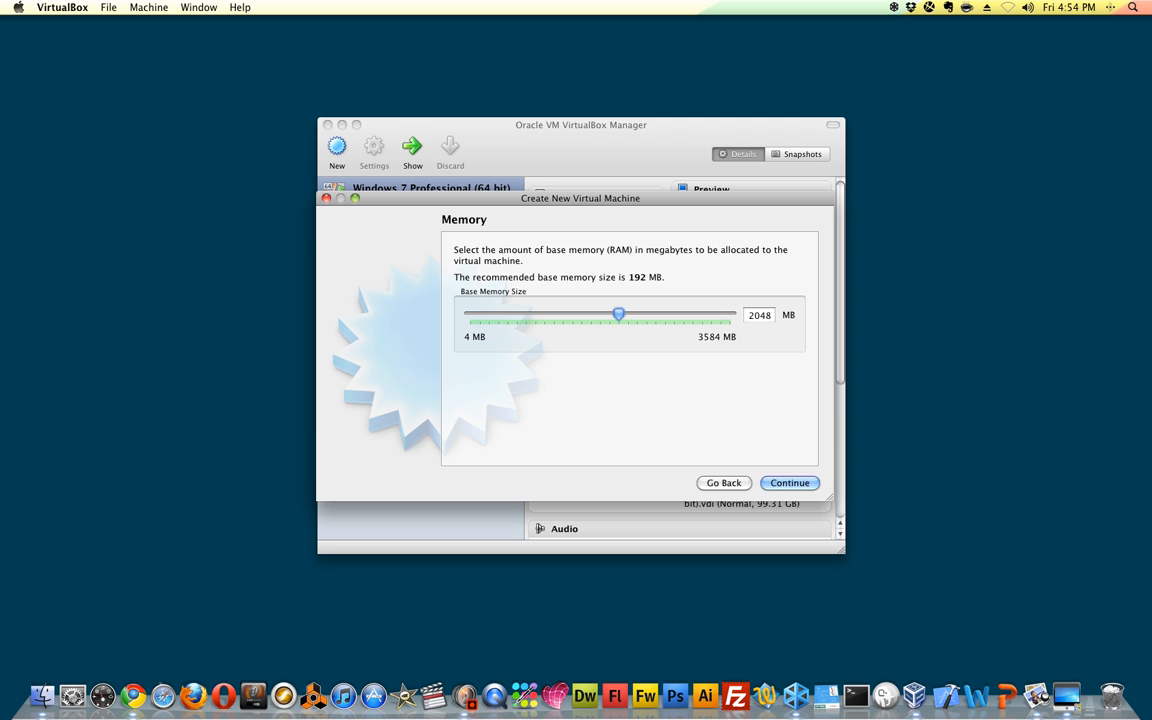
pyautogui.click(789, 482)
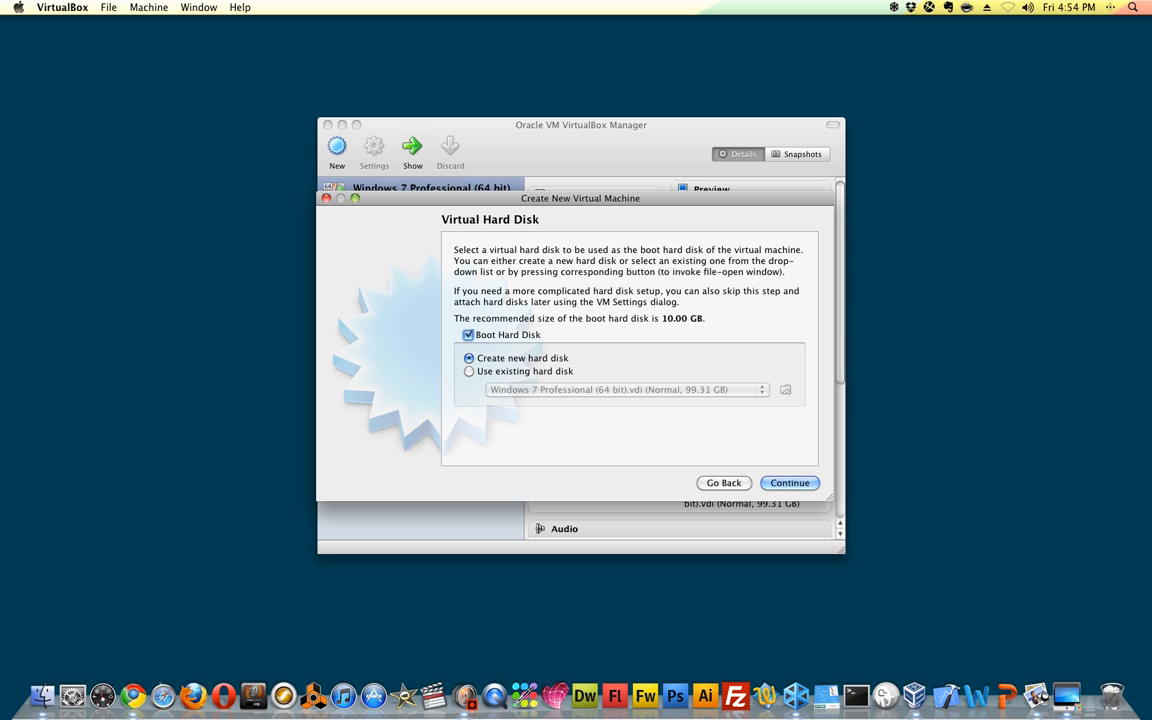
# Keep Create new hard disk as boot disk and pass the virtual disk wizard welcome.
pyautogui.click(789, 482)
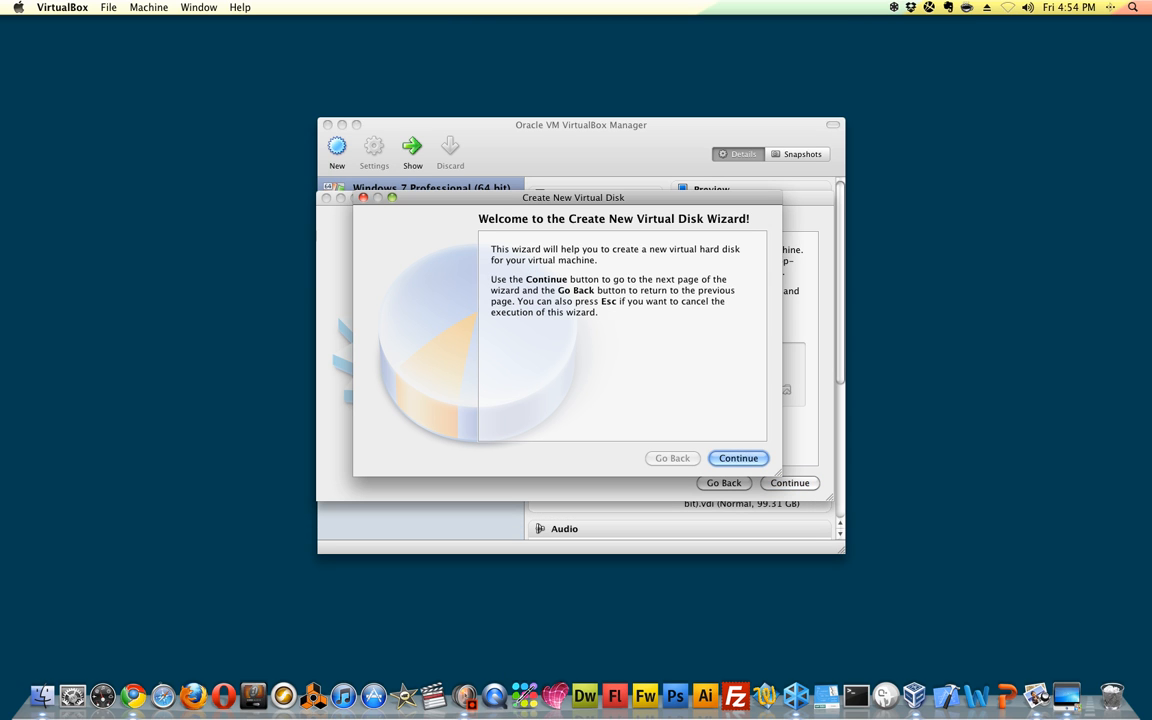
pyautogui.click(738, 458)
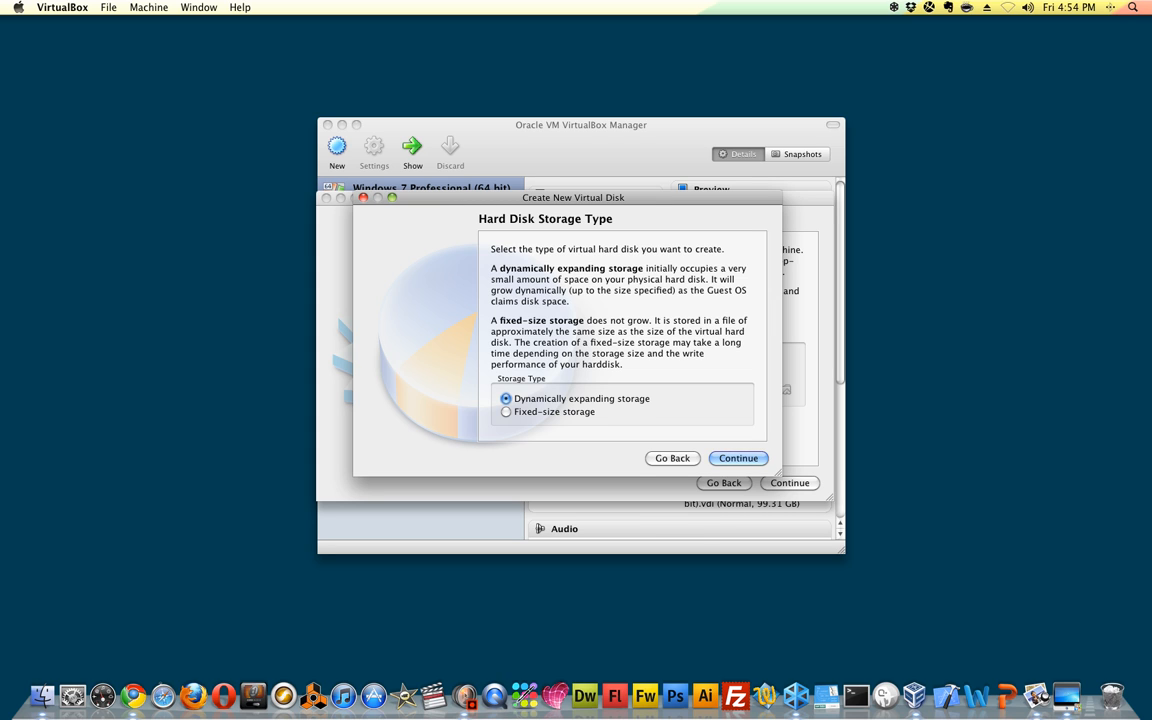
# Keep dynamically expanding storage and choose the virtual disk file location.
pyautogui.click(738, 458)
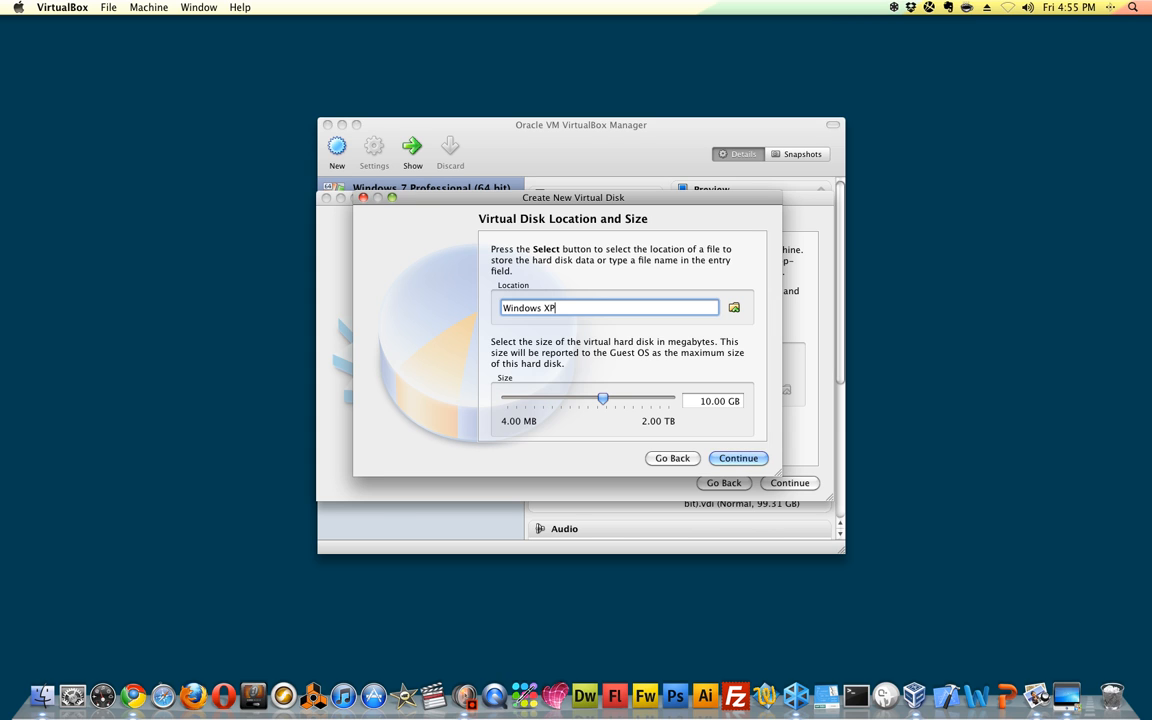
pyautogui.click(733, 307)
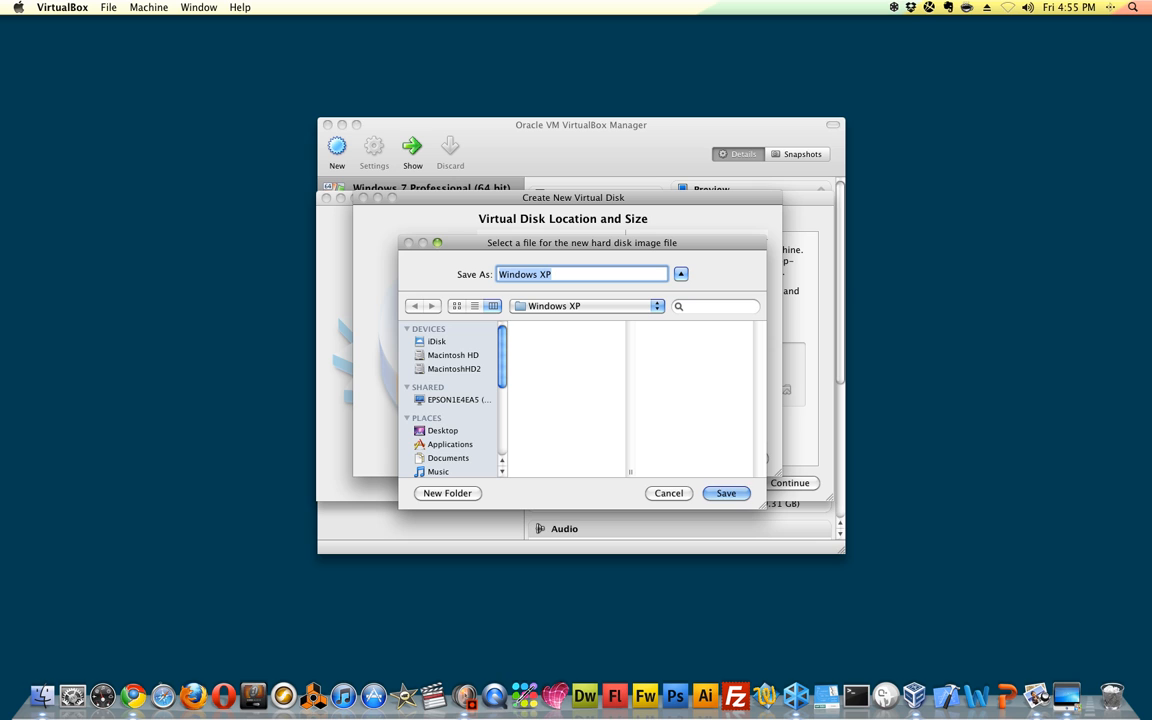
pyautogui.click(726, 493)
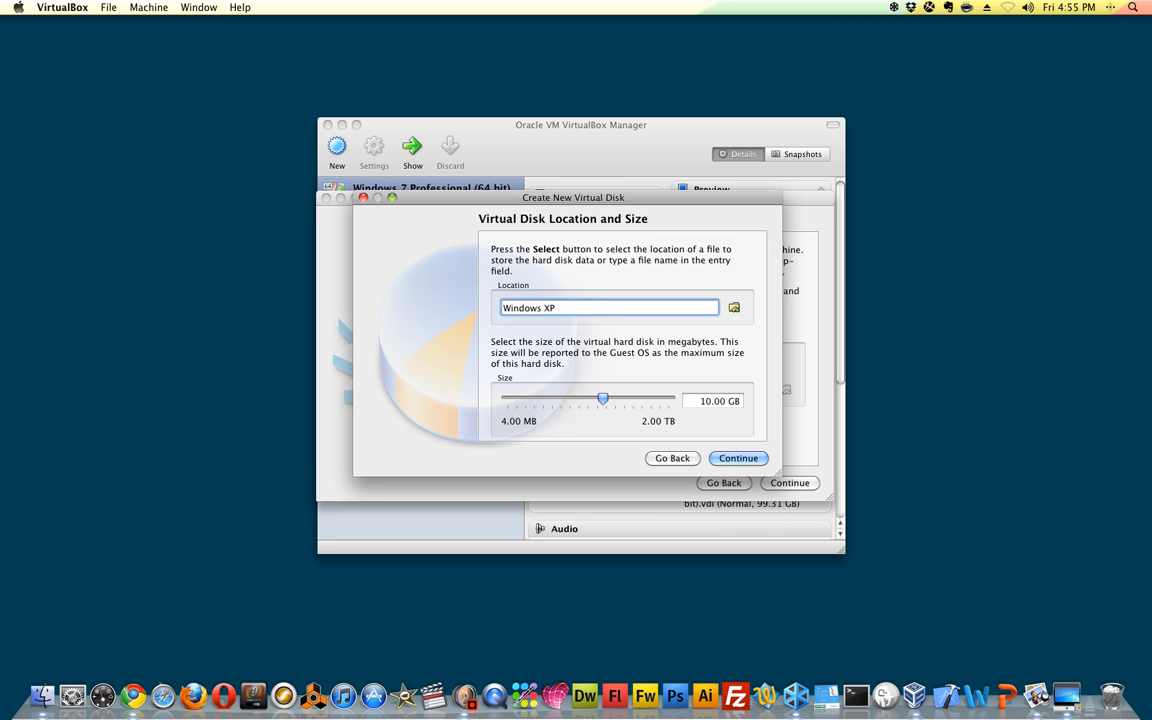
pyautogui.click(609, 307)
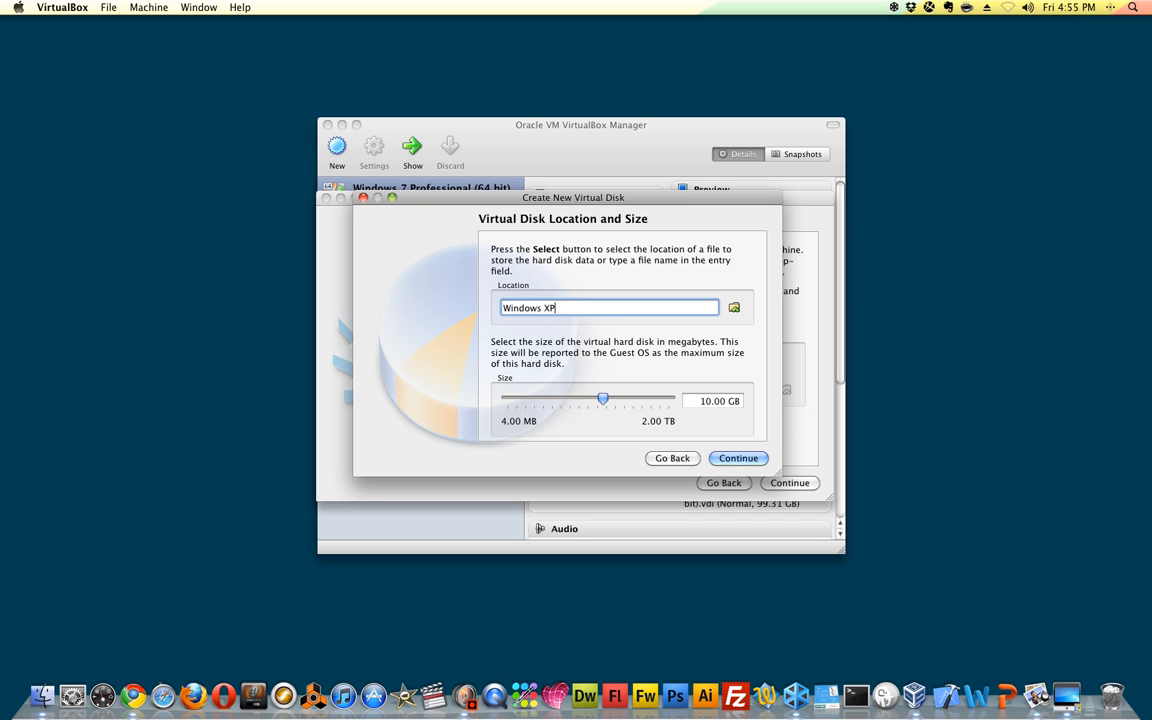
pyautogui.click(738, 457)
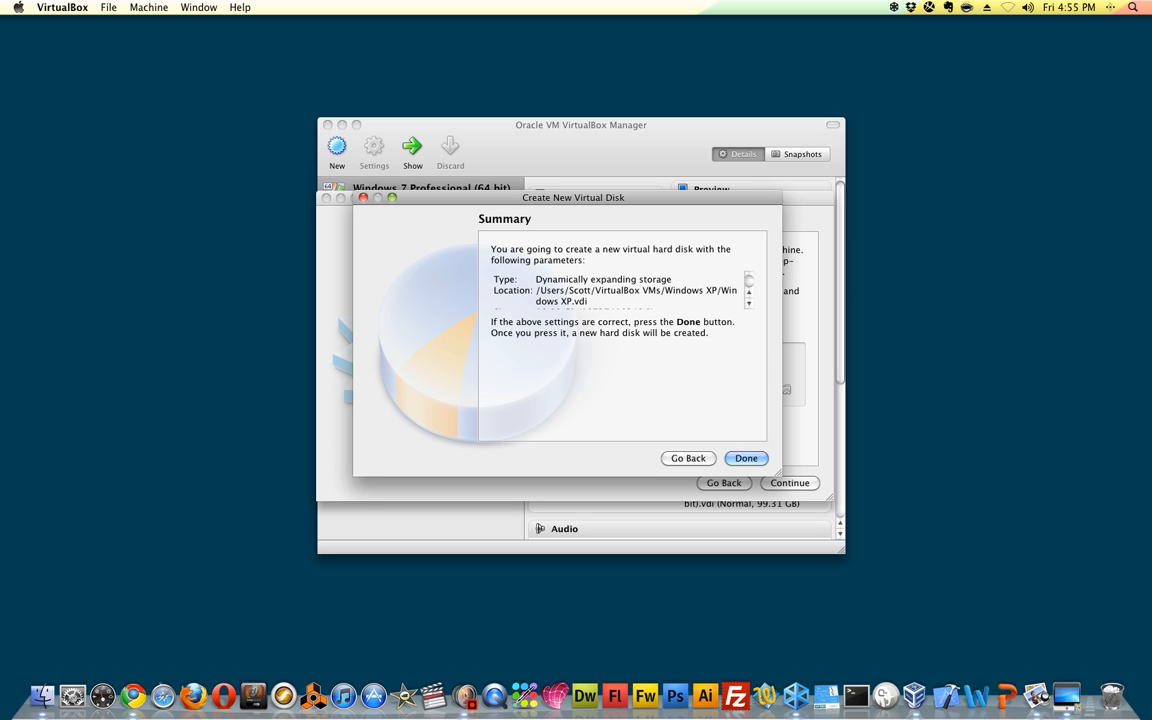
# Create the 10 GB Windows XP.vdi disk, finish the machine, and select it.
pyautogui.click(746, 457)
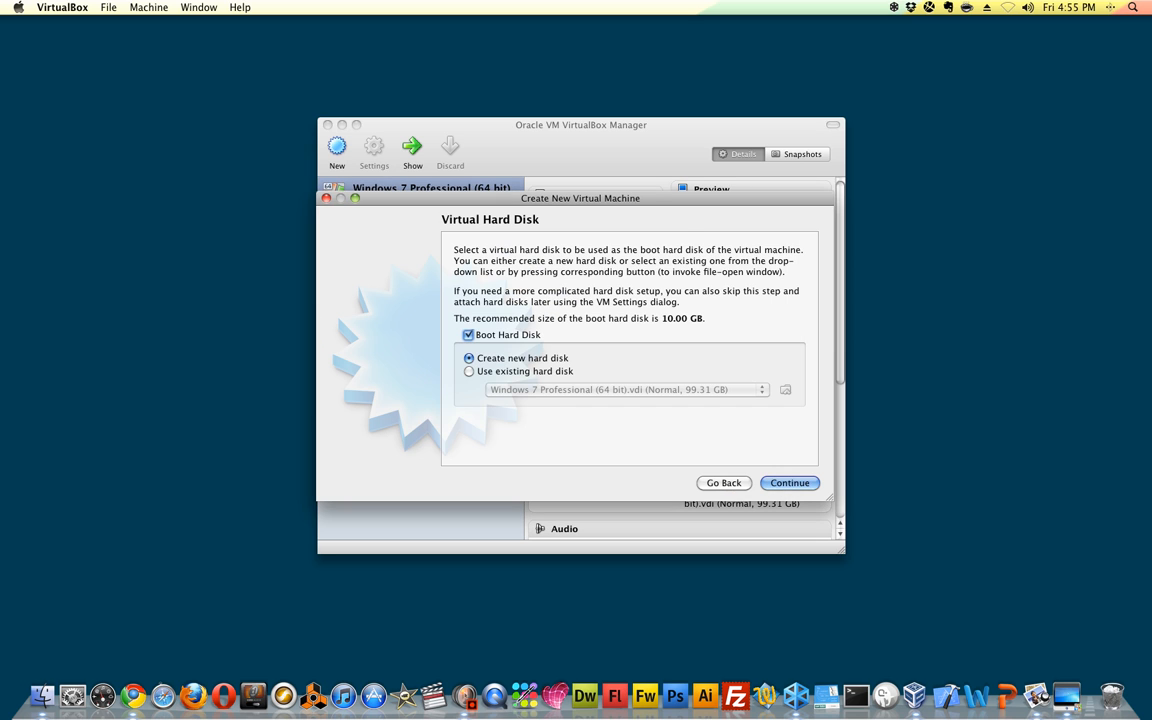
pyautogui.click(789, 482)
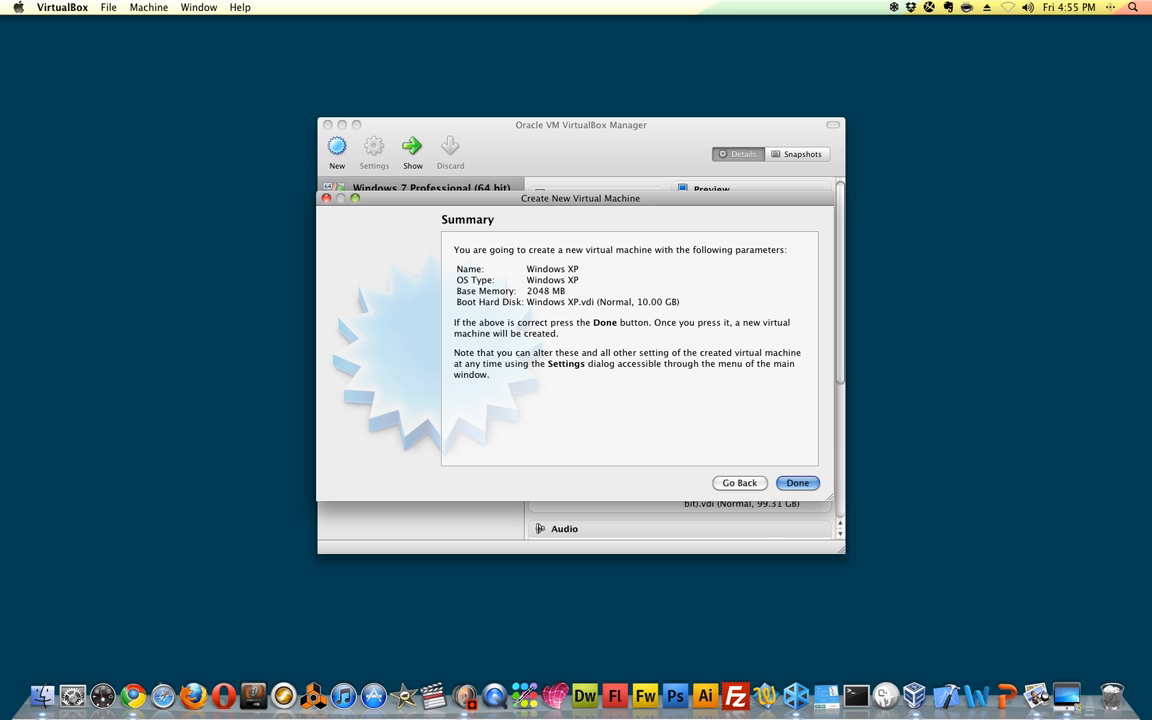
pyautogui.click(796, 483)
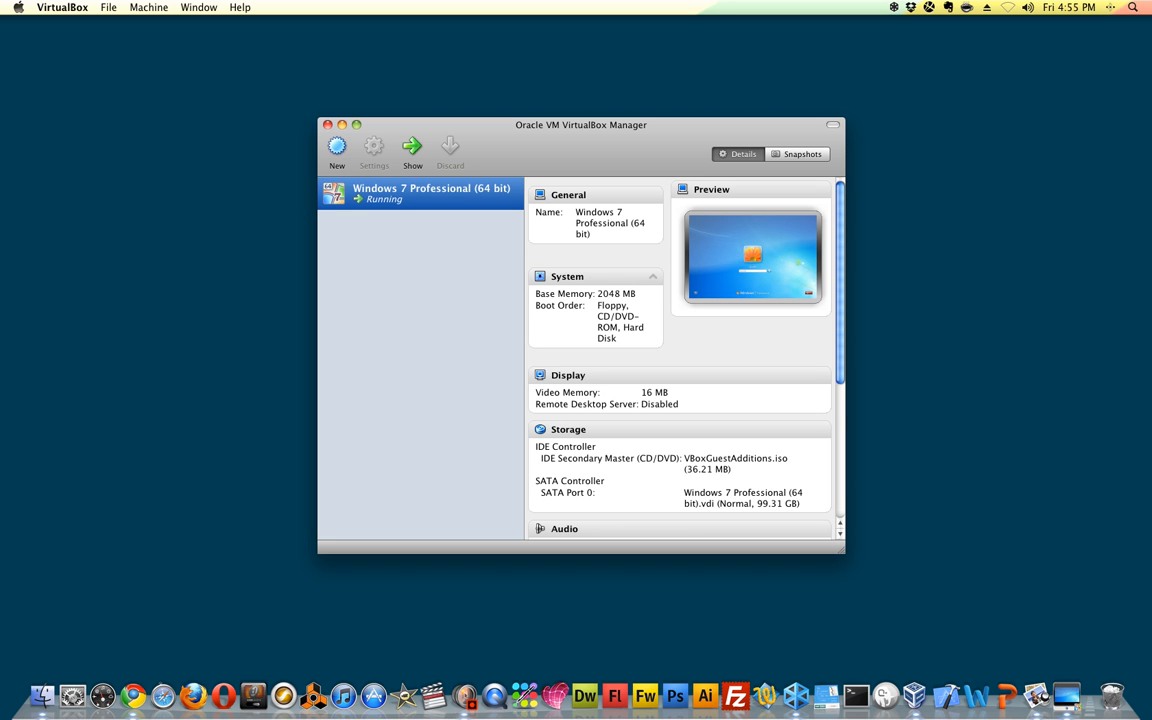
pyautogui.click(420, 226)
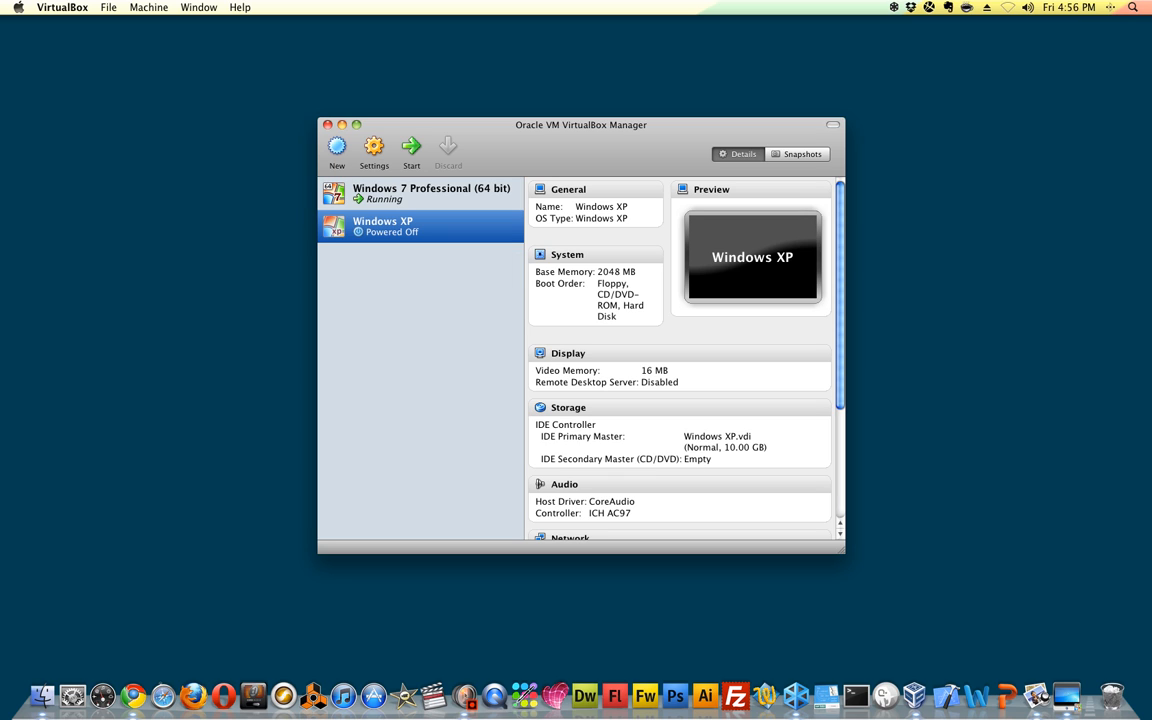
pyautogui.moveTo(411, 150)
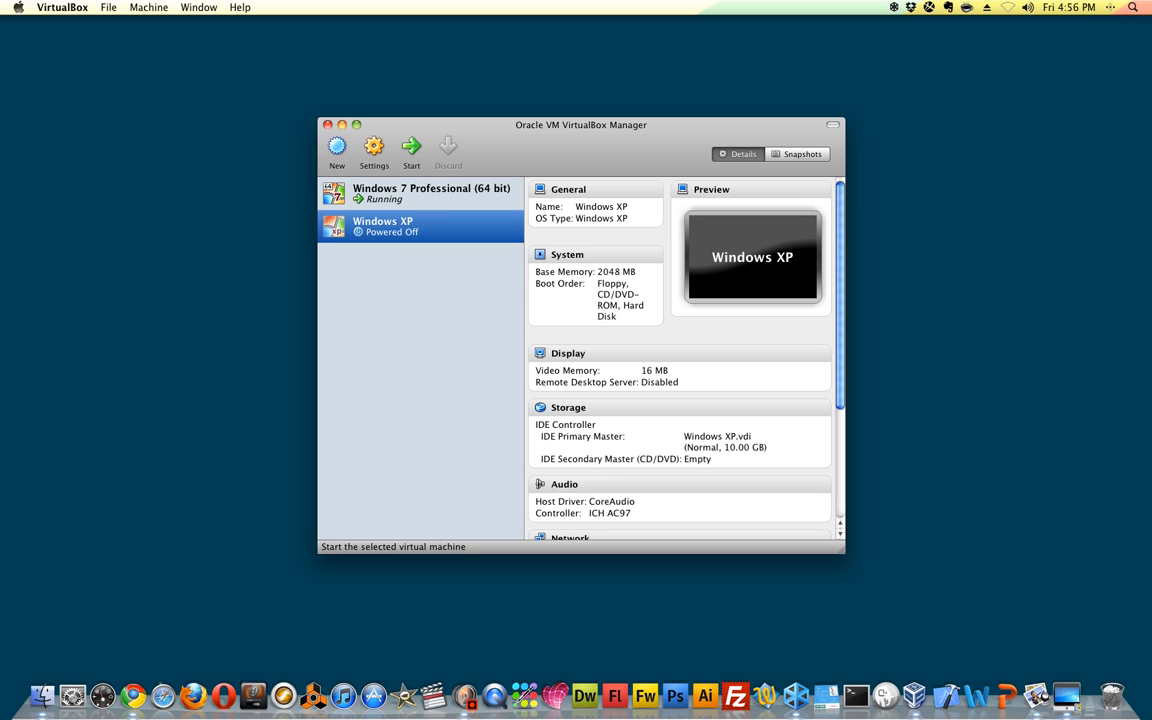
pyautogui.moveTo(411, 150)
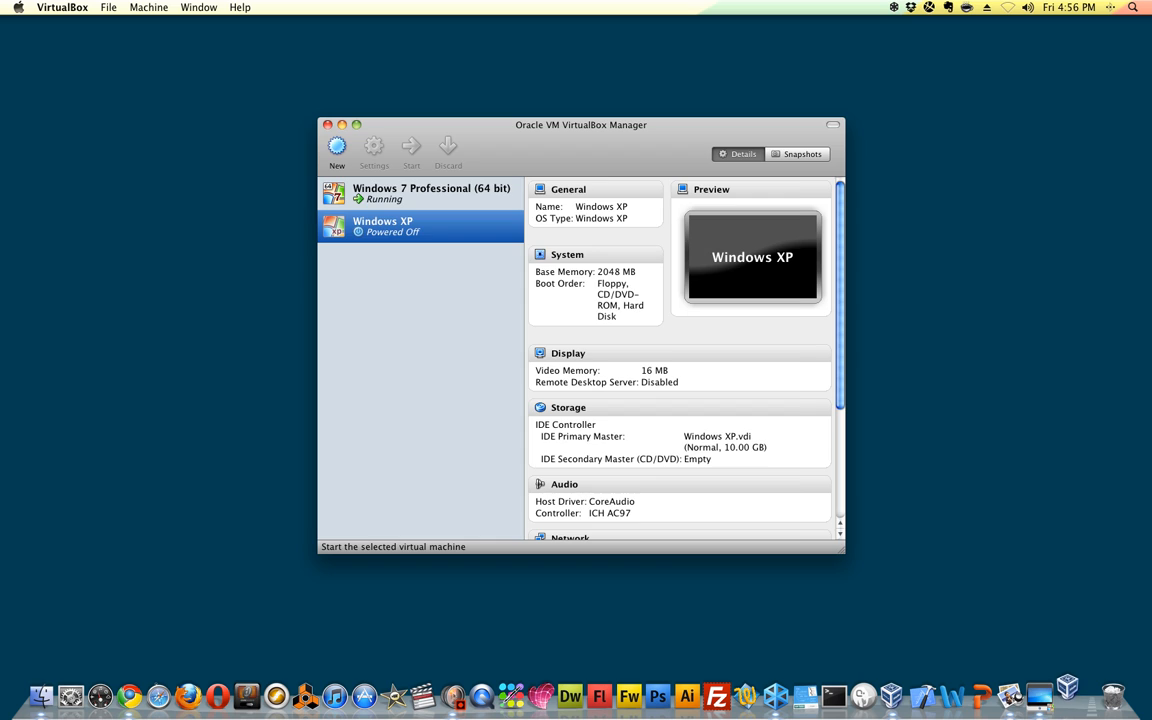
# Start Windows XP and pick the host DVD drive as First Run installation media.
pyautogui.click(411, 150)
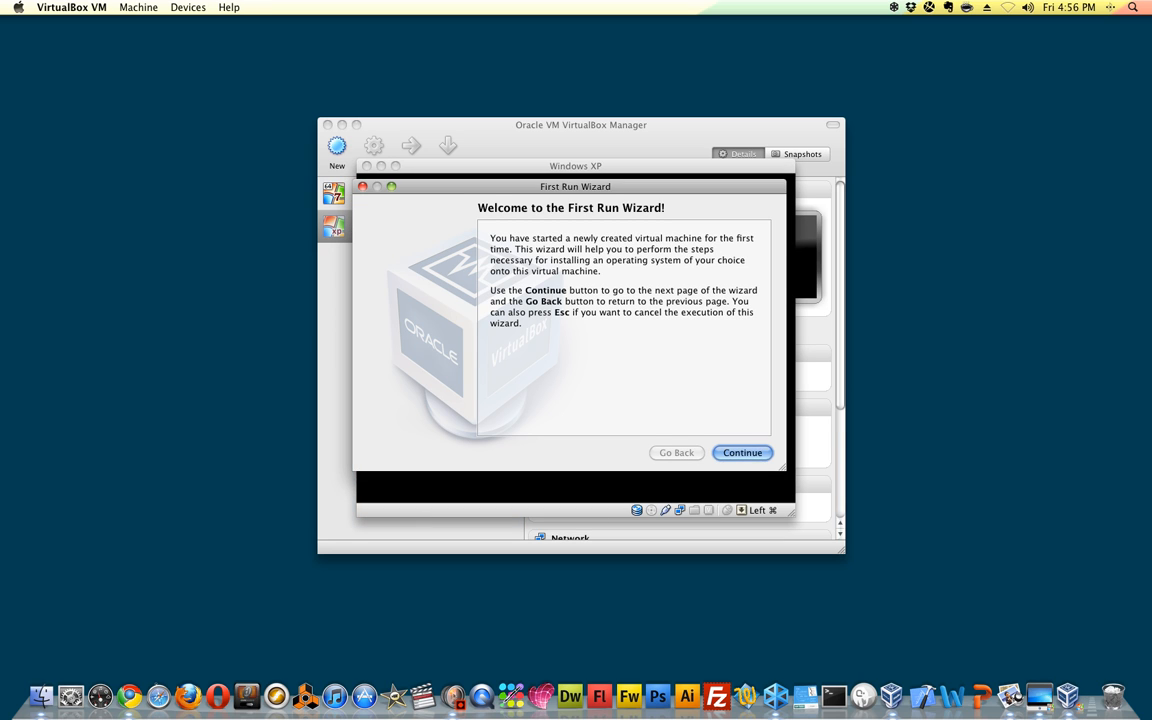
pyautogui.click(742, 452)
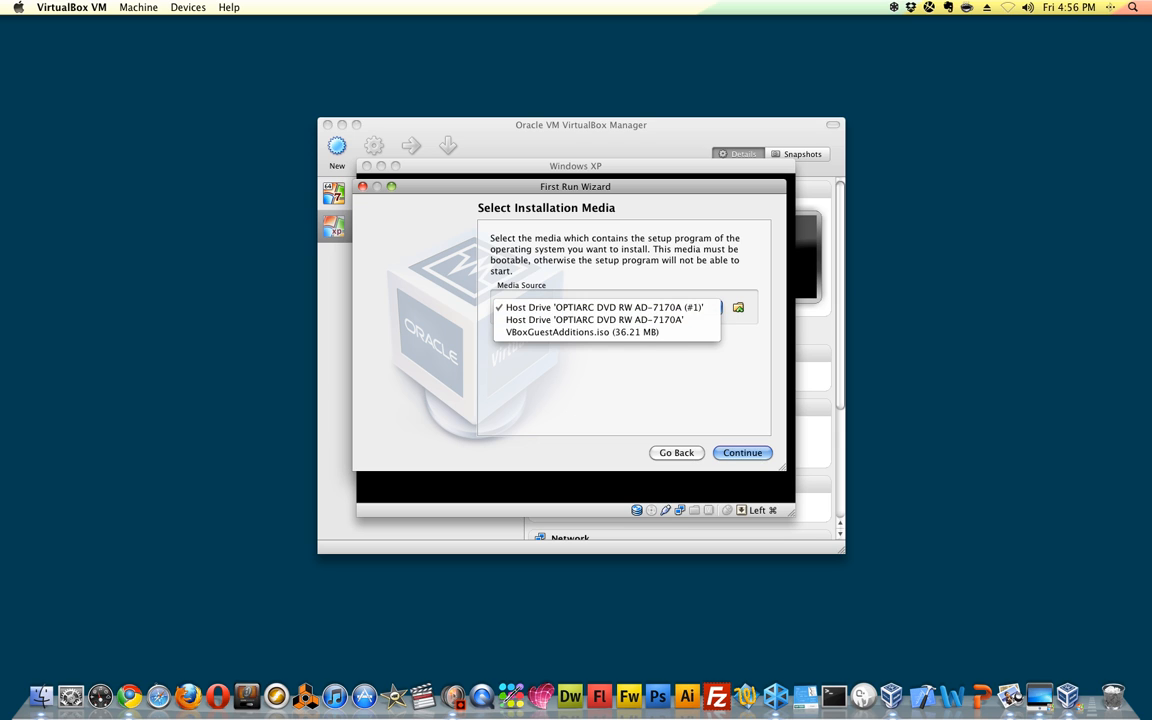
pyautogui.click(600, 307)
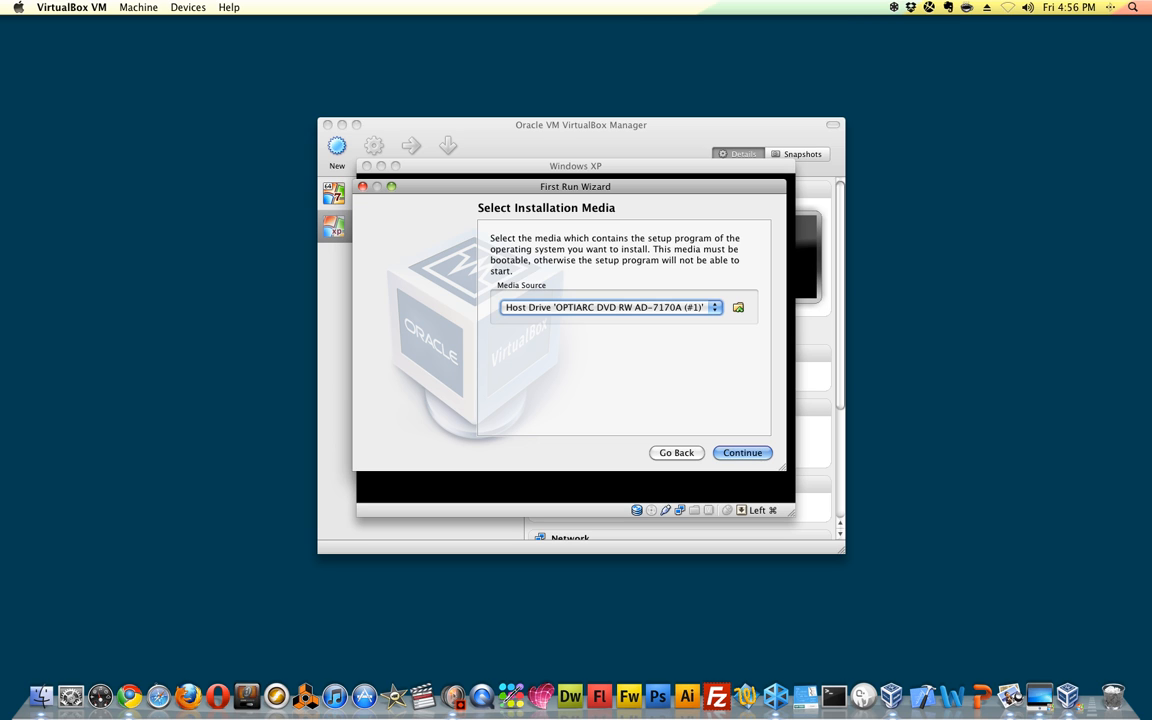
pyautogui.click(742, 452)
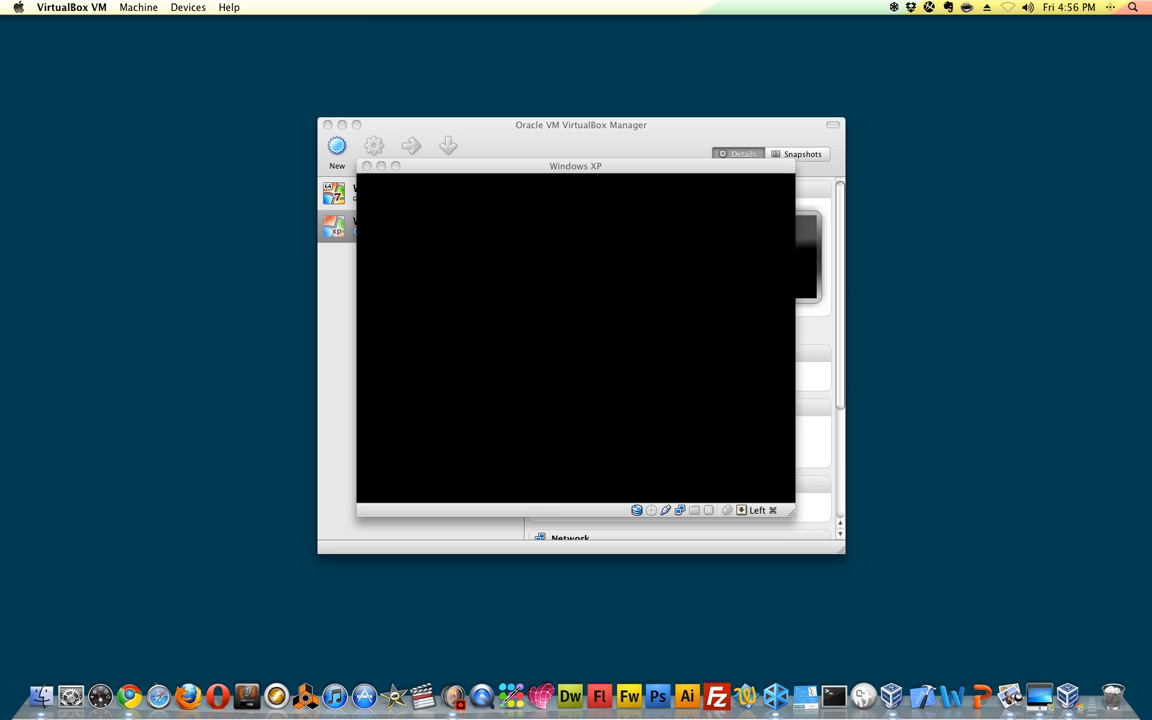
pyautogui.click(411, 146)
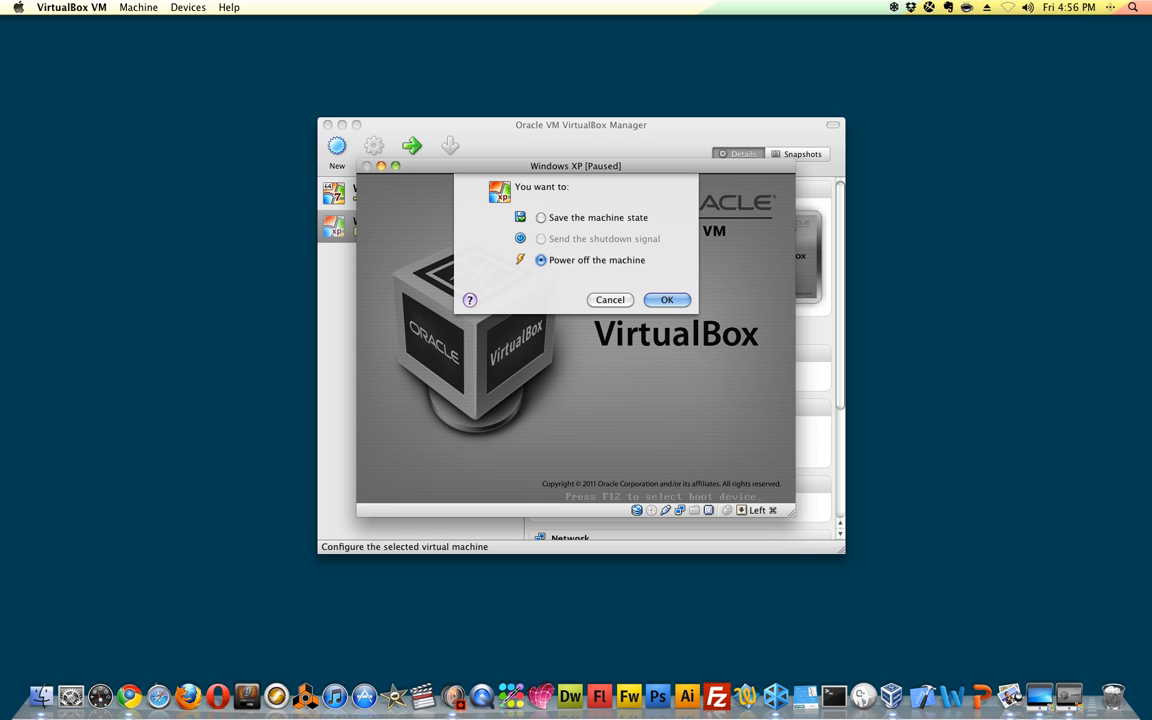
# Confirm powering off the Windows XP machine.
pyautogui.click(666, 299)
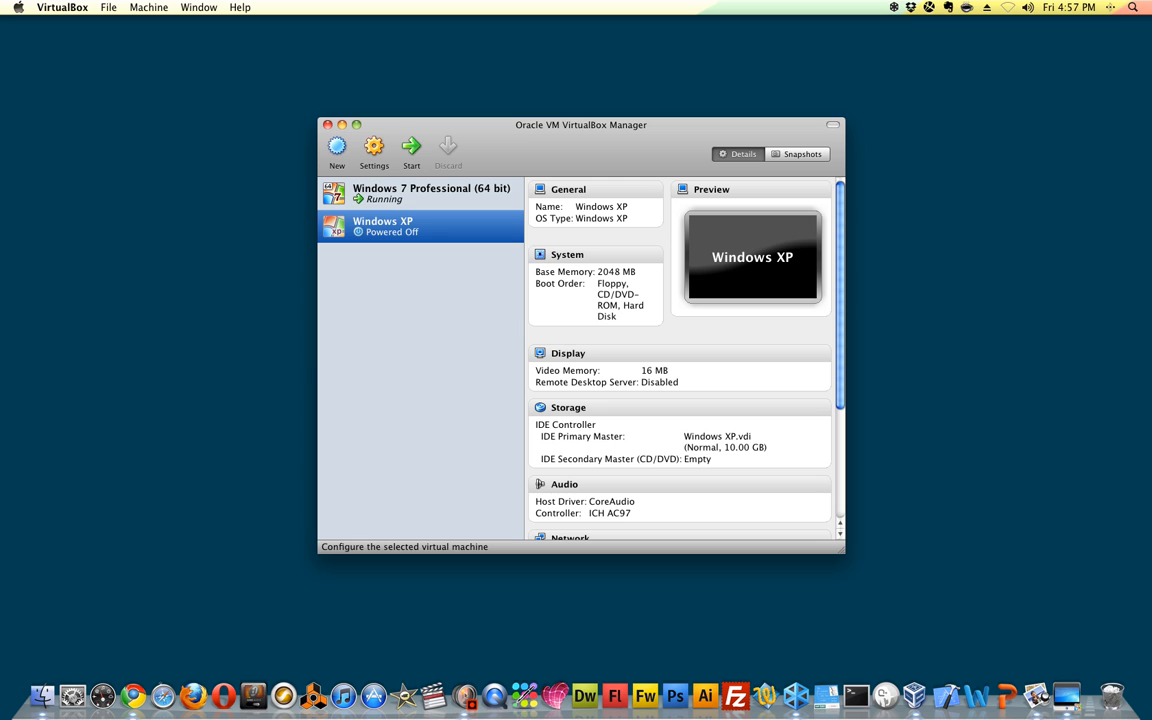
# Remove the Windows XP machine via its right-click menu and confirm deletion.
pyautogui.rightClick(382, 225)
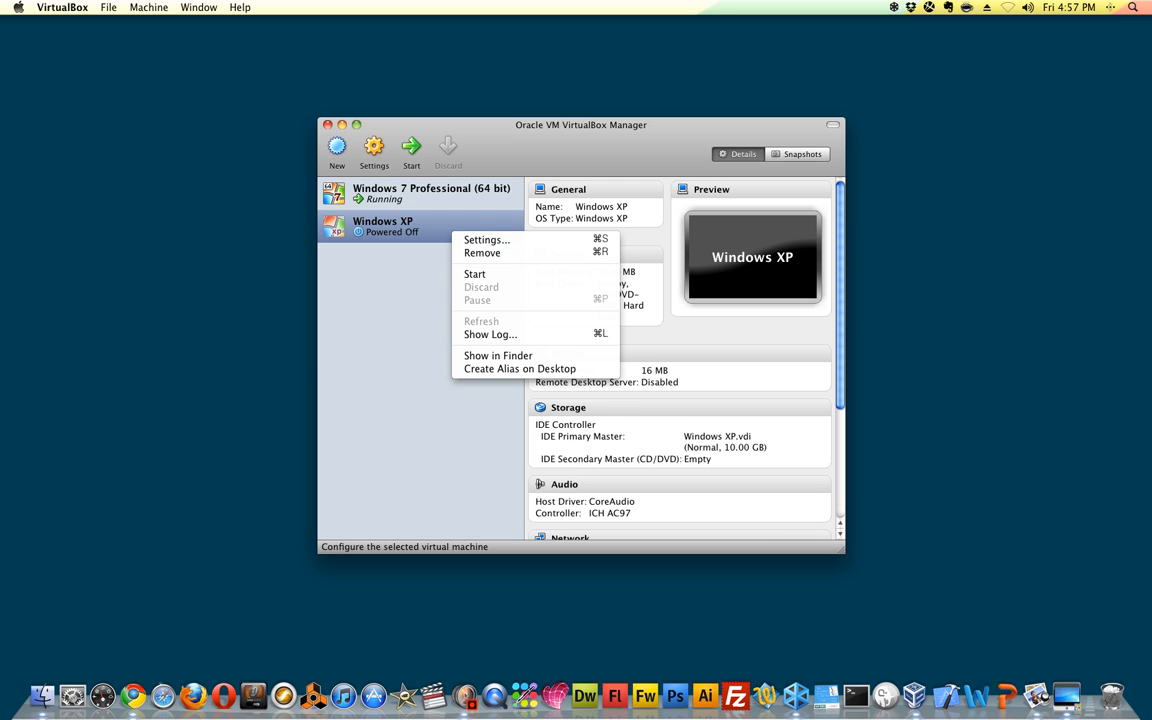
pyautogui.click(482, 252)
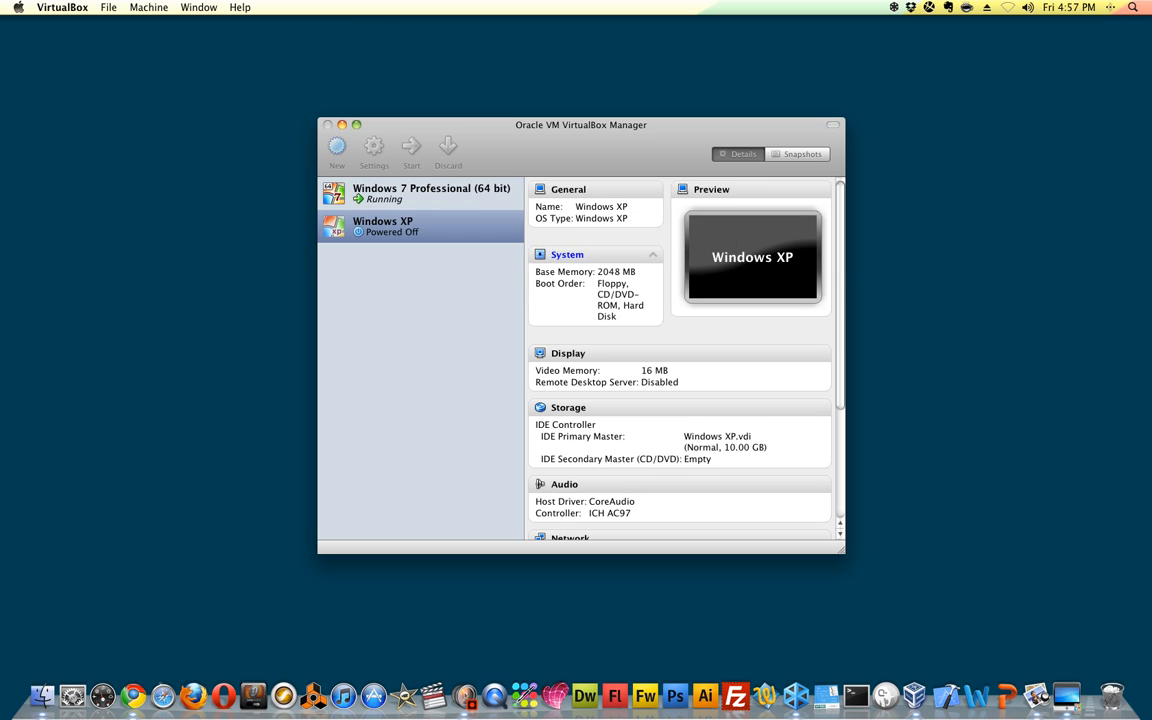
pyautogui.click(420, 193)
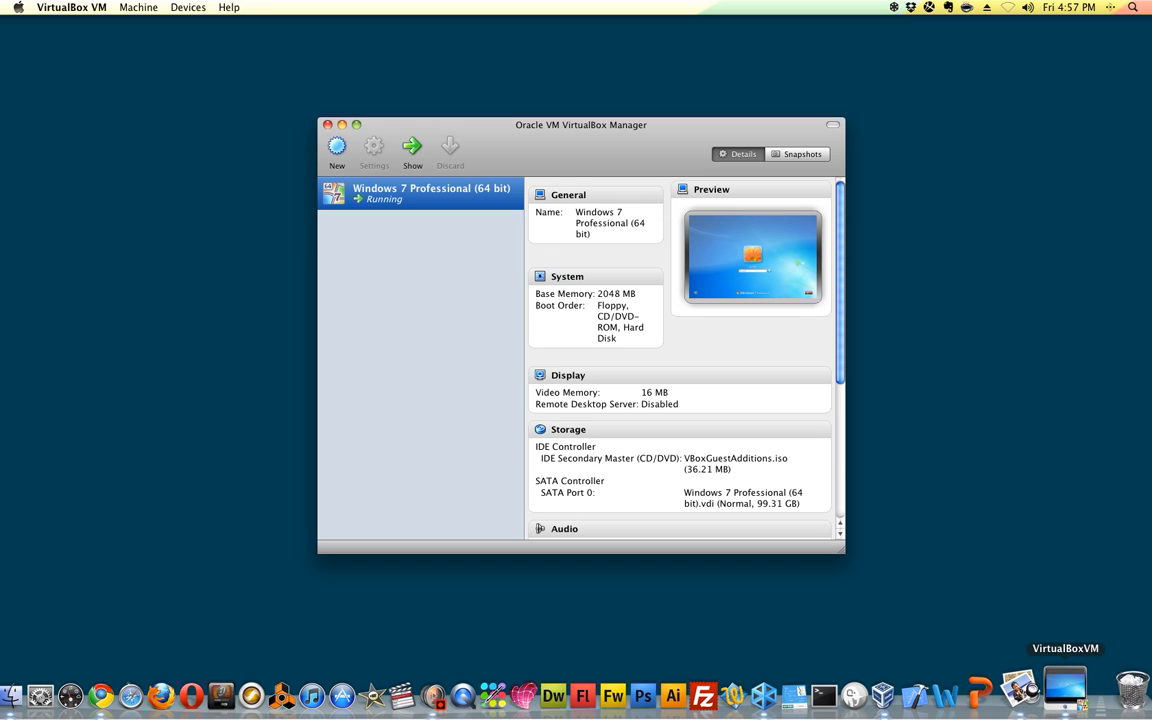
# Show the running Windows 7 Professional machine and focus its login password field.
pyautogui.click(411, 147)
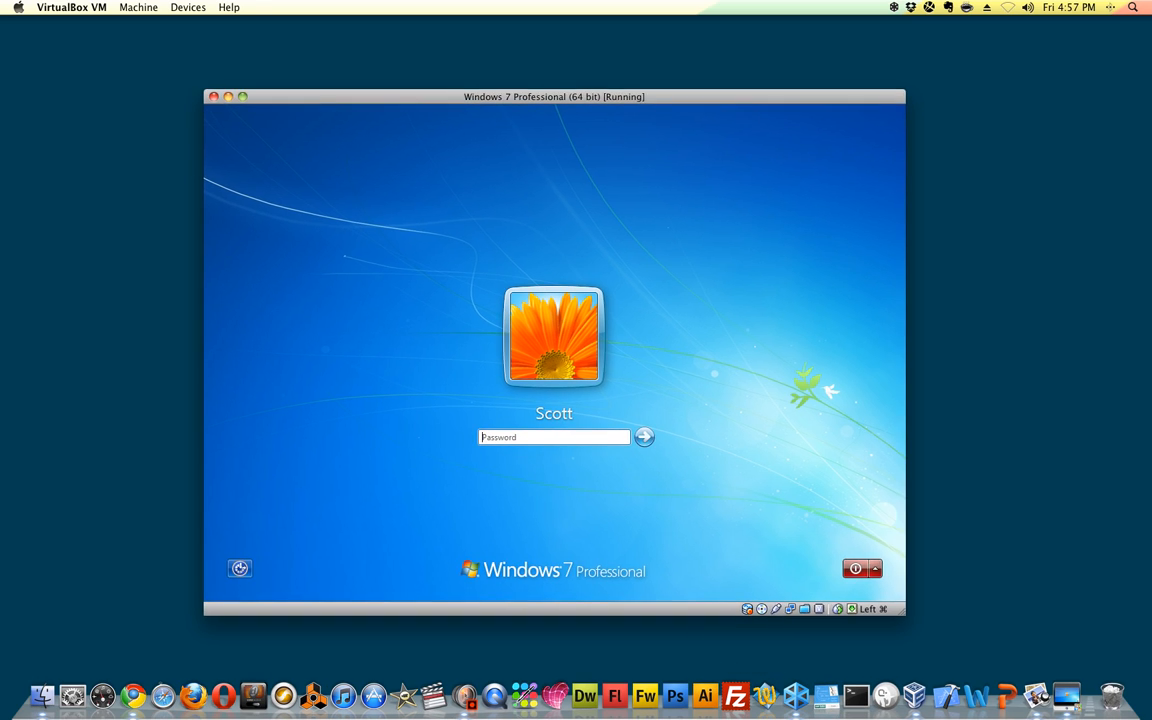
pyautogui.click(554, 437)
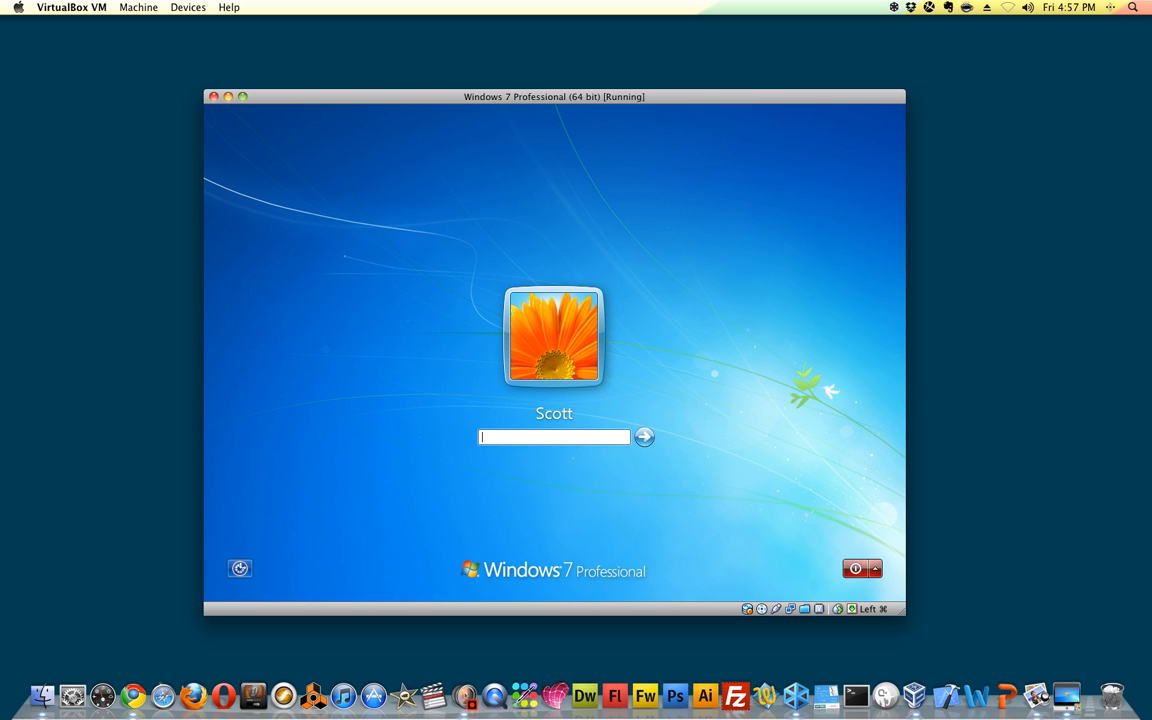
pyautogui.click(643, 437)
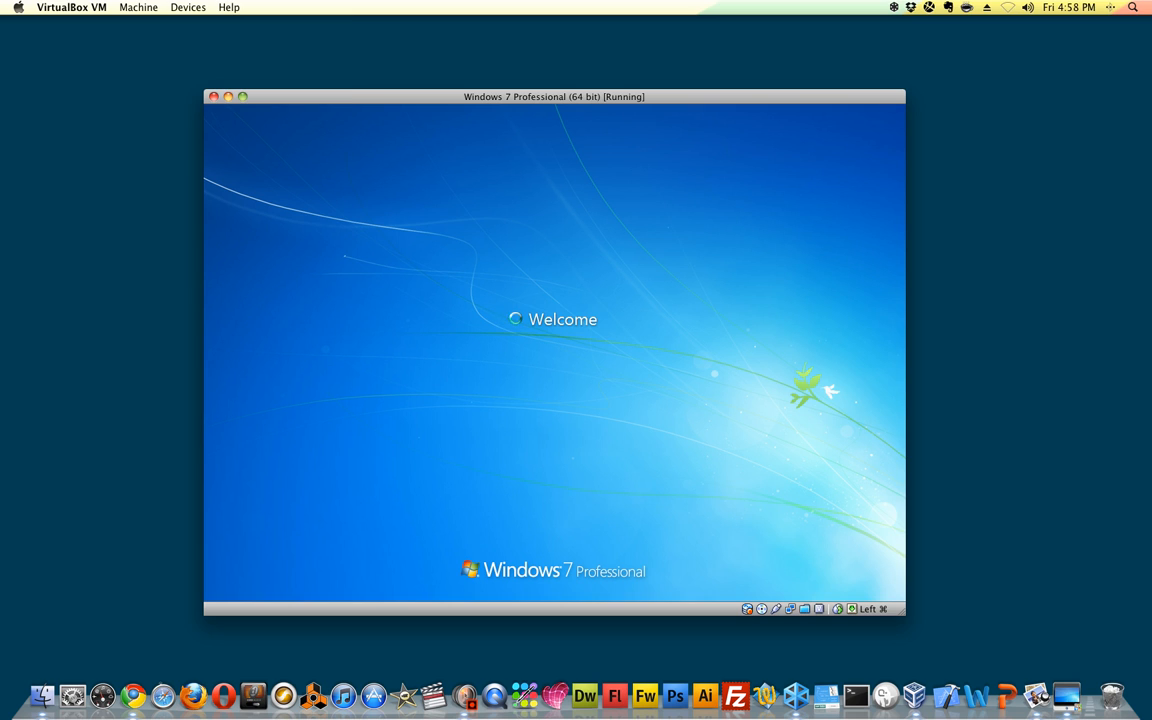
# Check the Devices menu, then focus the Windows 7 VM window once its desktop loads.
pyautogui.click(188, 7)
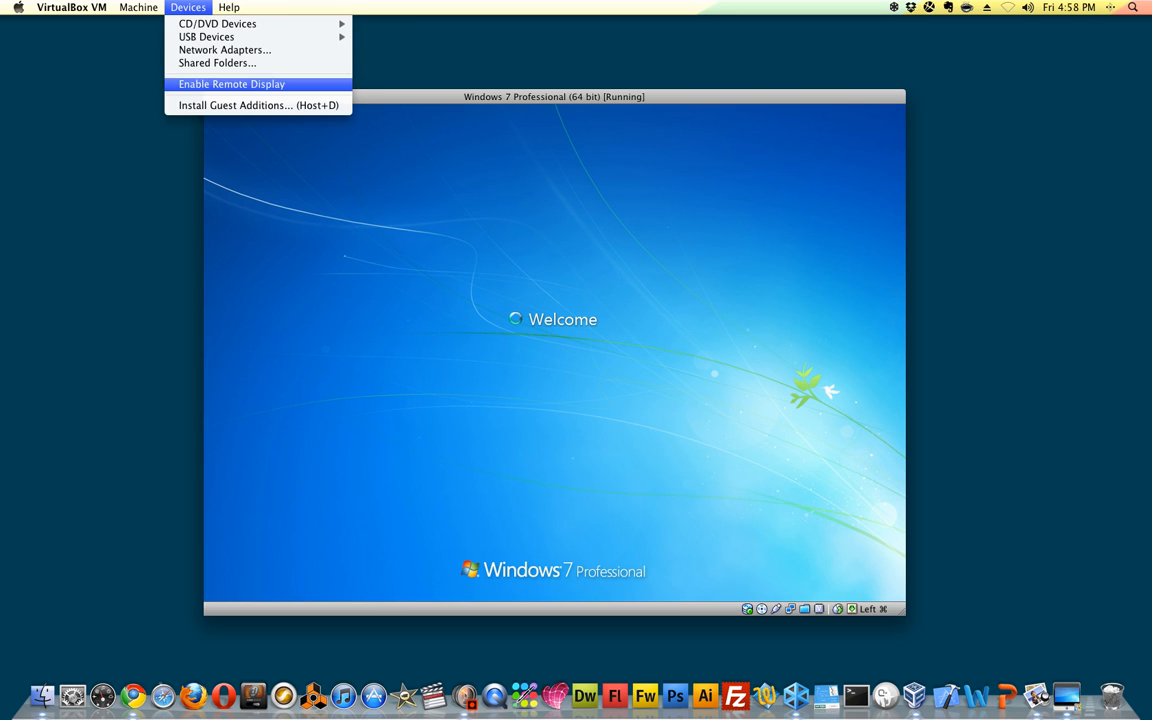
pyautogui.moveTo(257, 84)
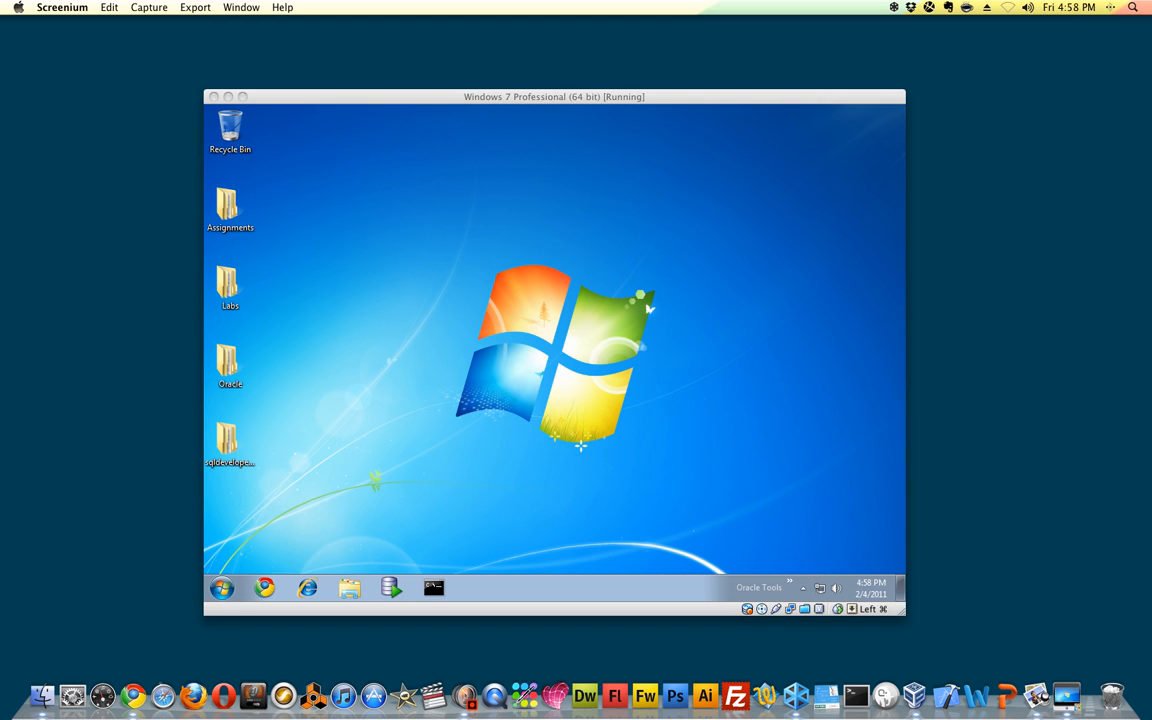
pyautogui.click(554, 350)
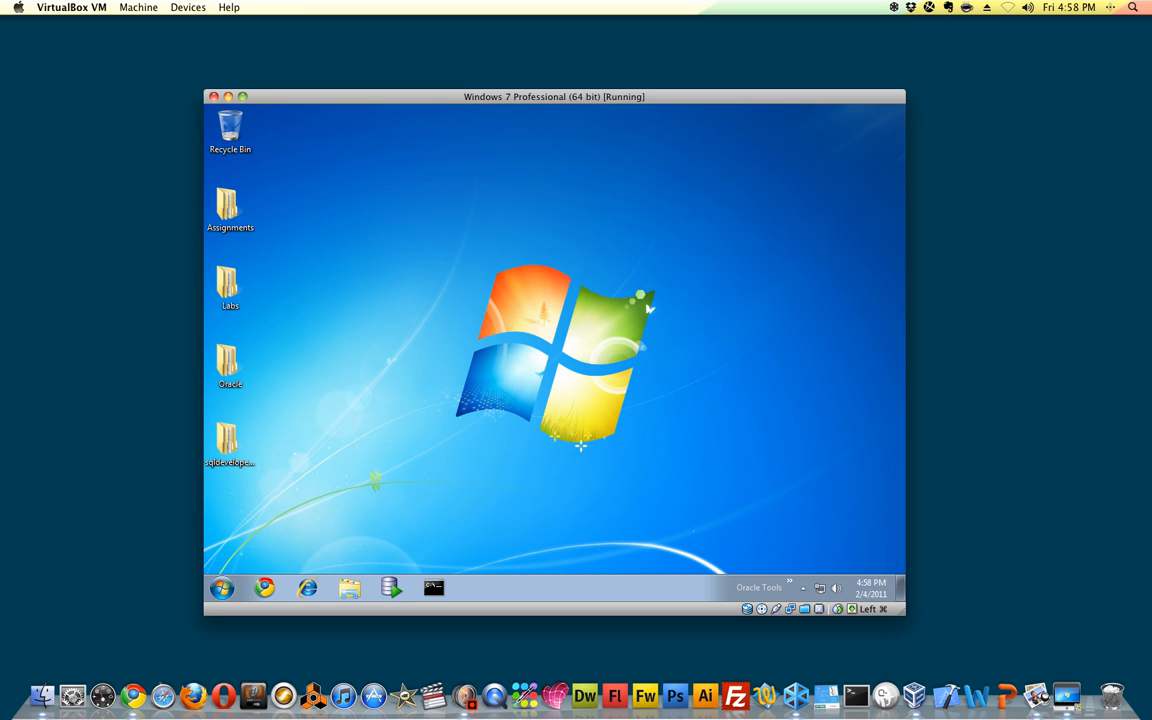